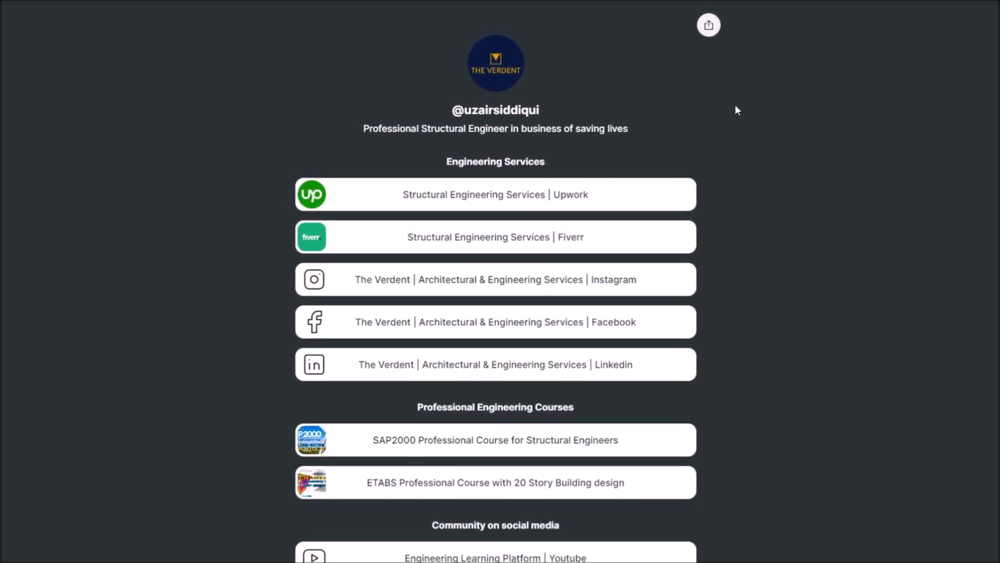
- Sketch a matchline across the Level 2 structural plan just below grid line C
scroll(down, 3)
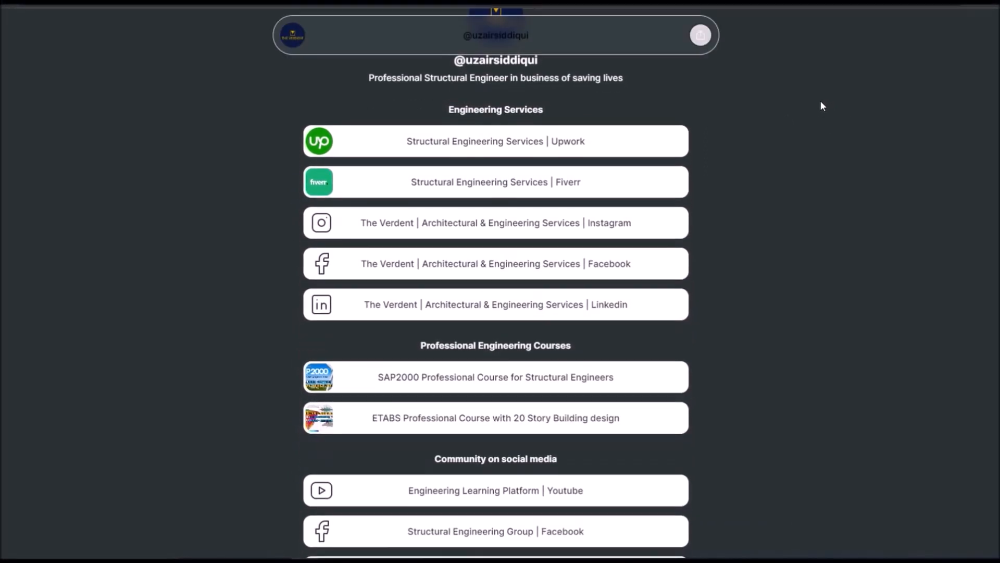
scroll(down, 3)
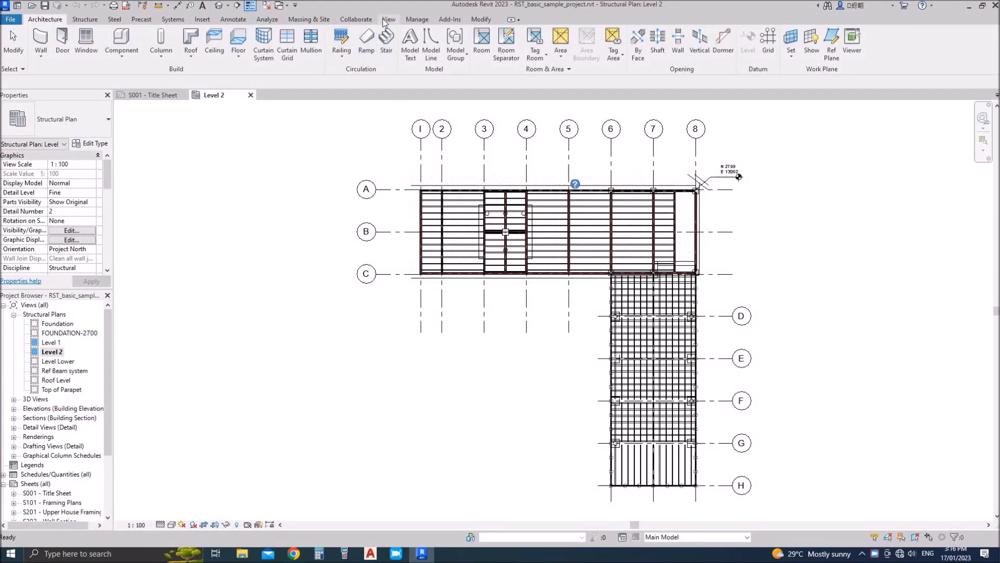
click(389, 19)
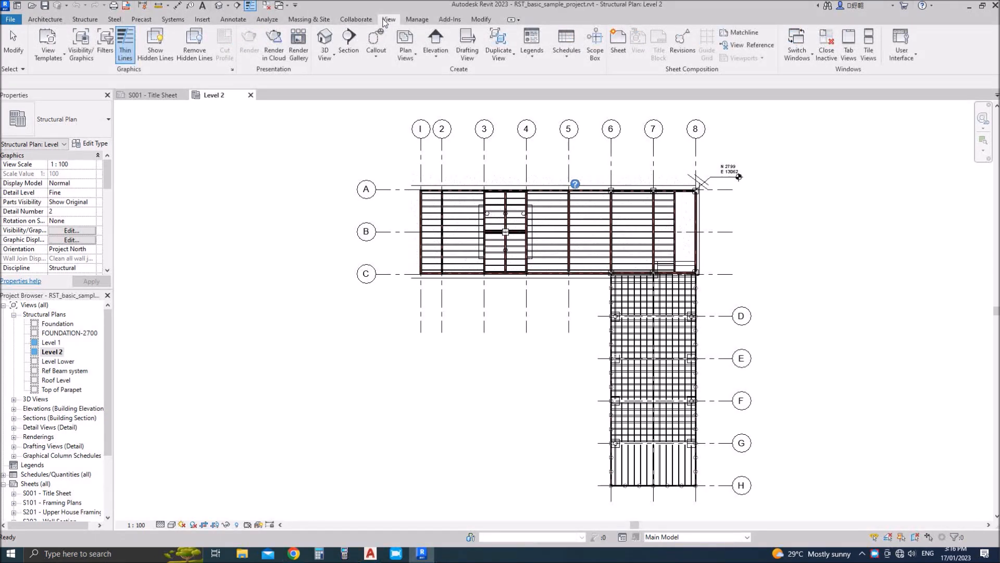
click(739, 33)
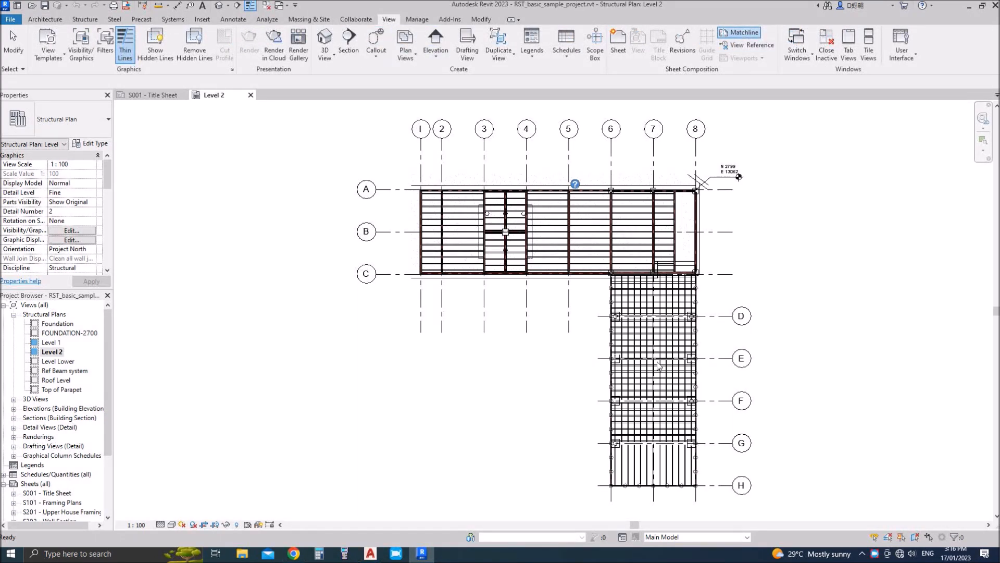
click(739, 42)
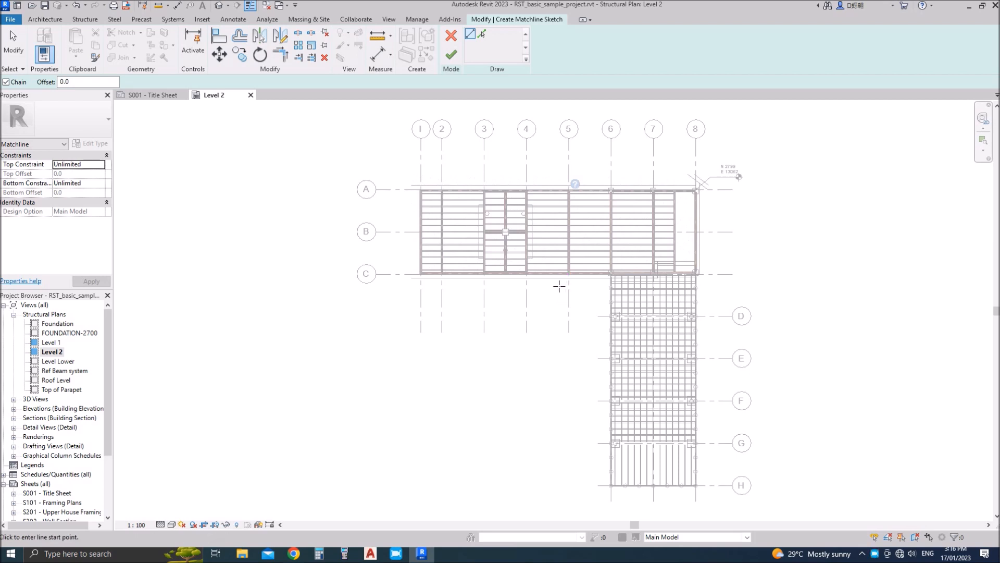
drag(560, 287, 724, 287)
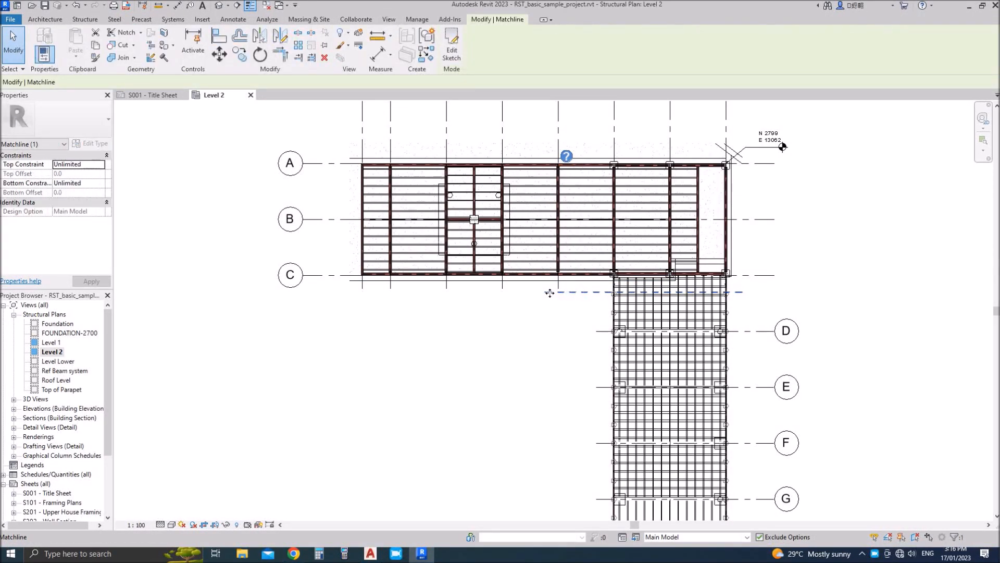
mouse_move(546, 295)
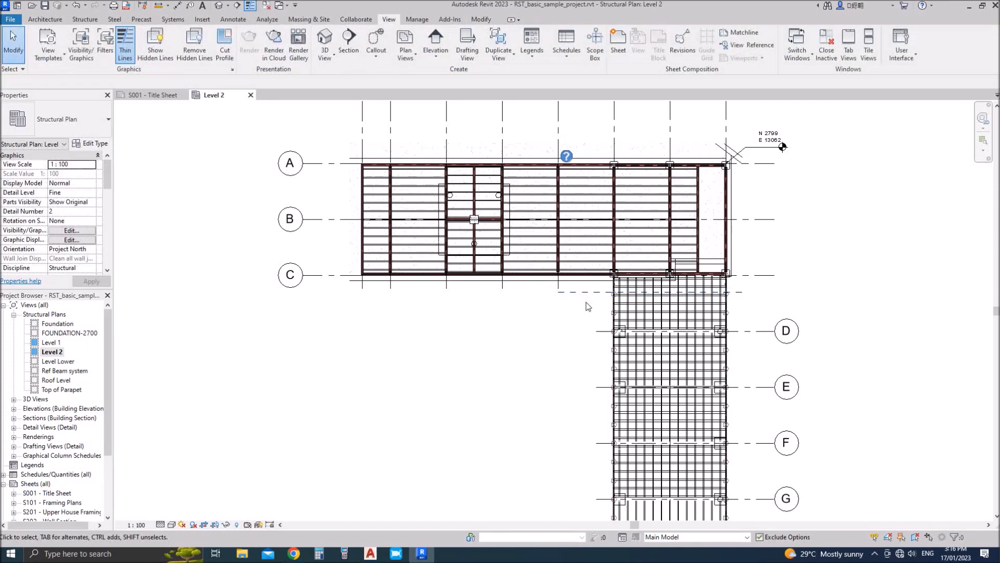
mouse_move(580, 329)
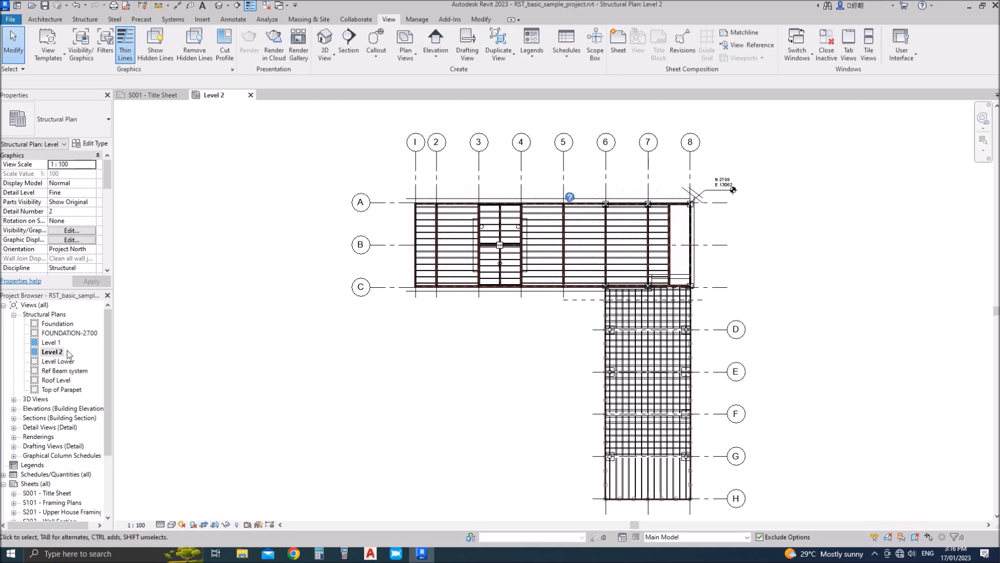
- Duplicate the Level 2 plan as dependent views
right_click(52, 352)
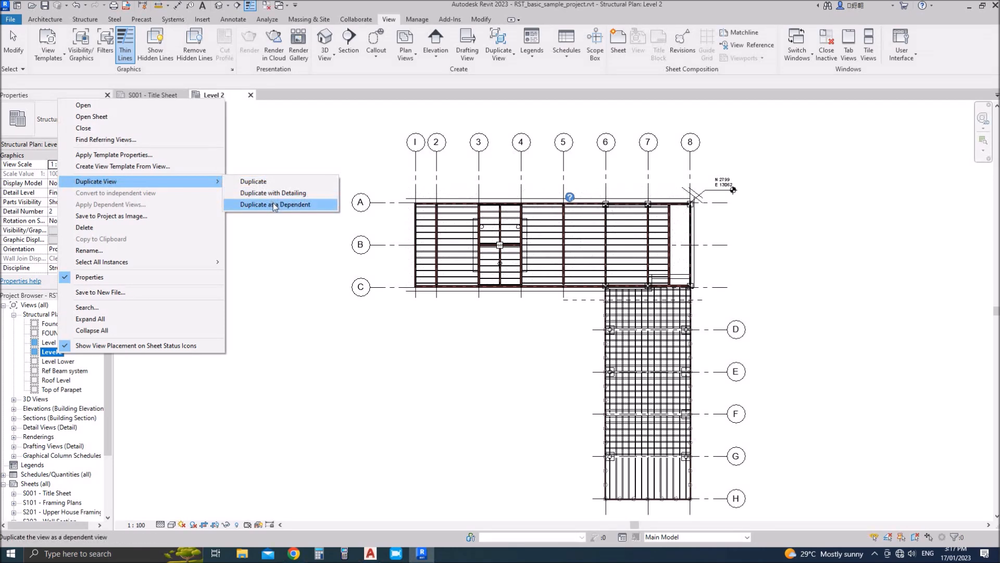
click(275, 204)
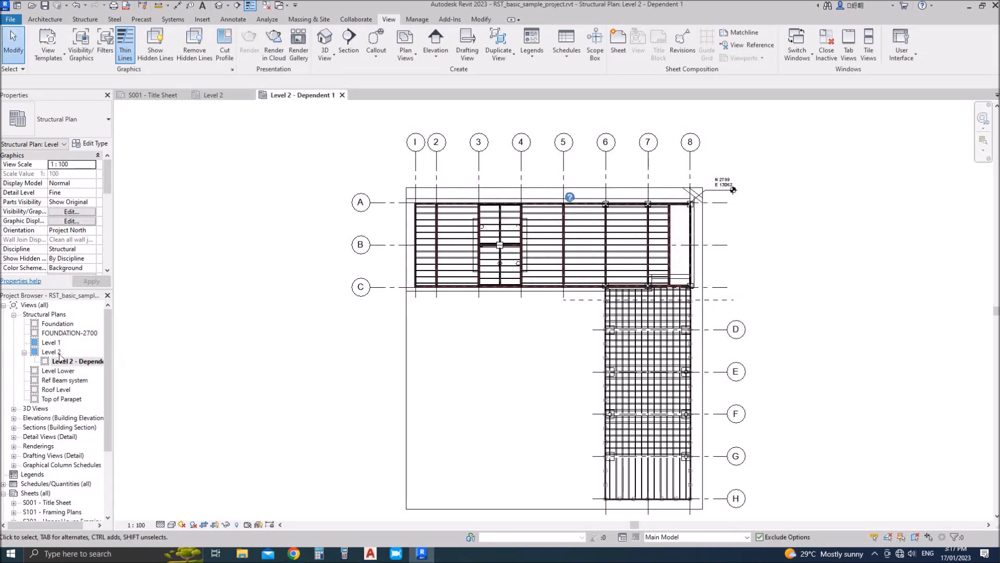
right_click(50, 342)
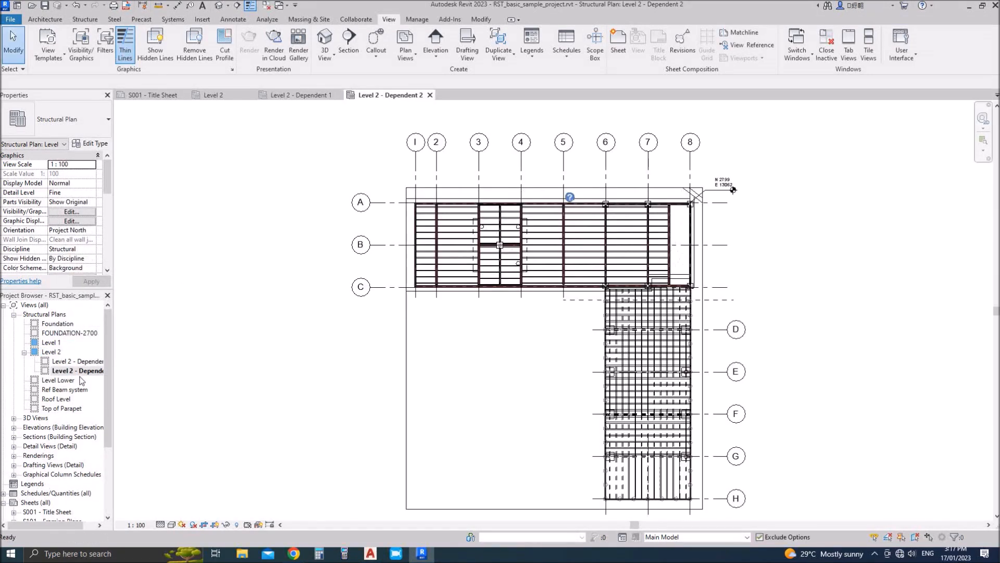
- Rename the dependent views to 'Level 2 - GRID A-C' and 'Level 2 - GRID D-H'
click(73, 361)
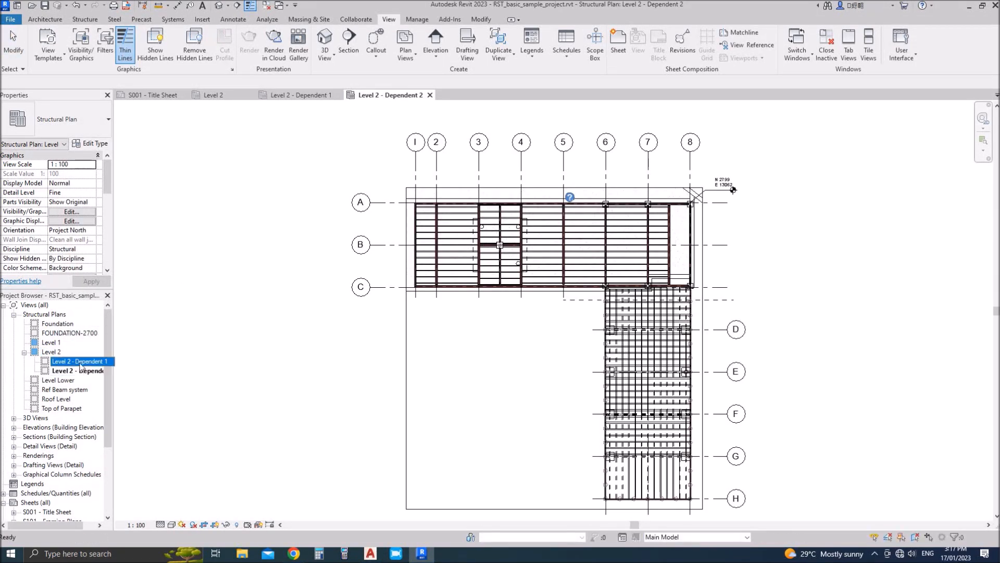
double_click(77, 362)
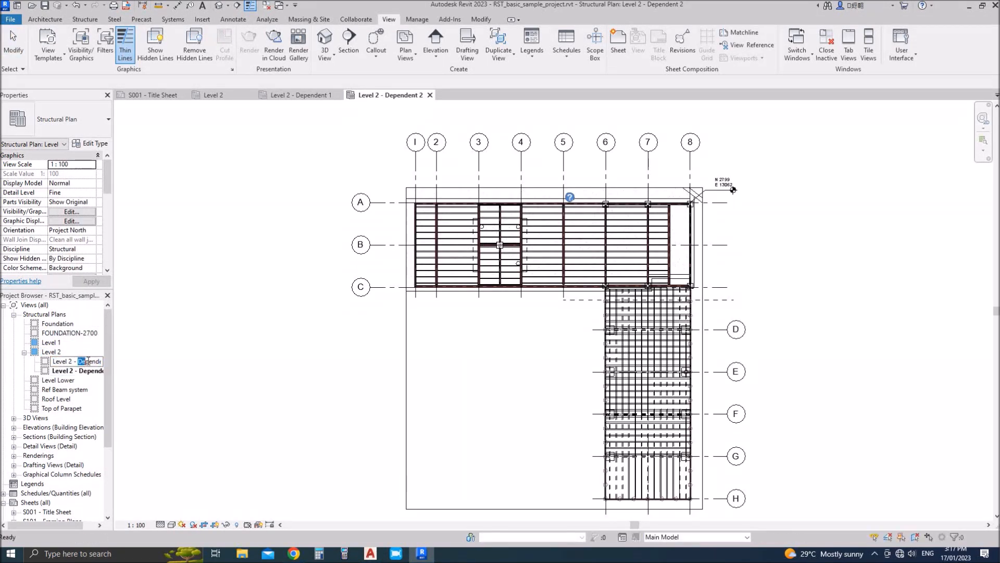
double_click(73, 361)
text(L2 - G)
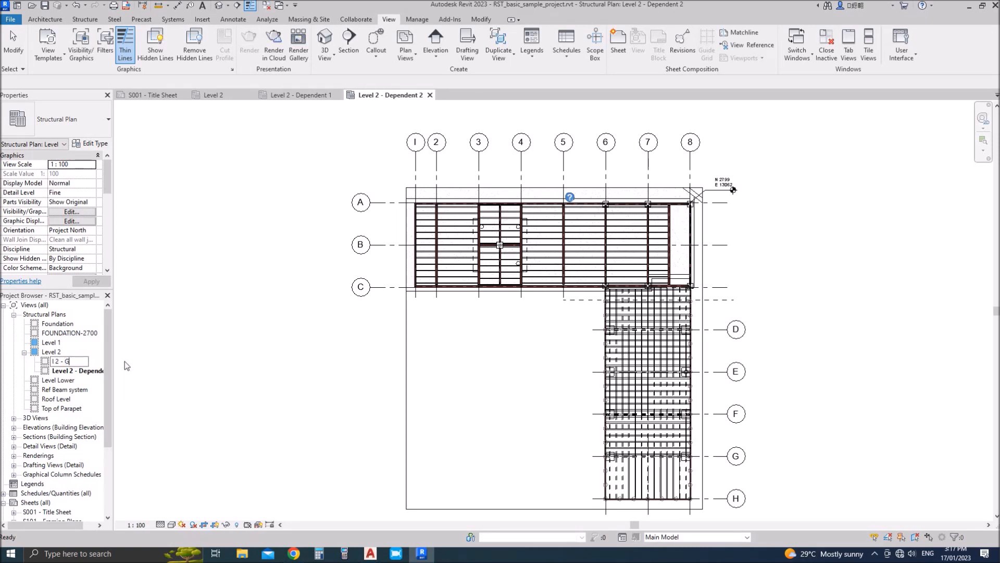
text(RID)
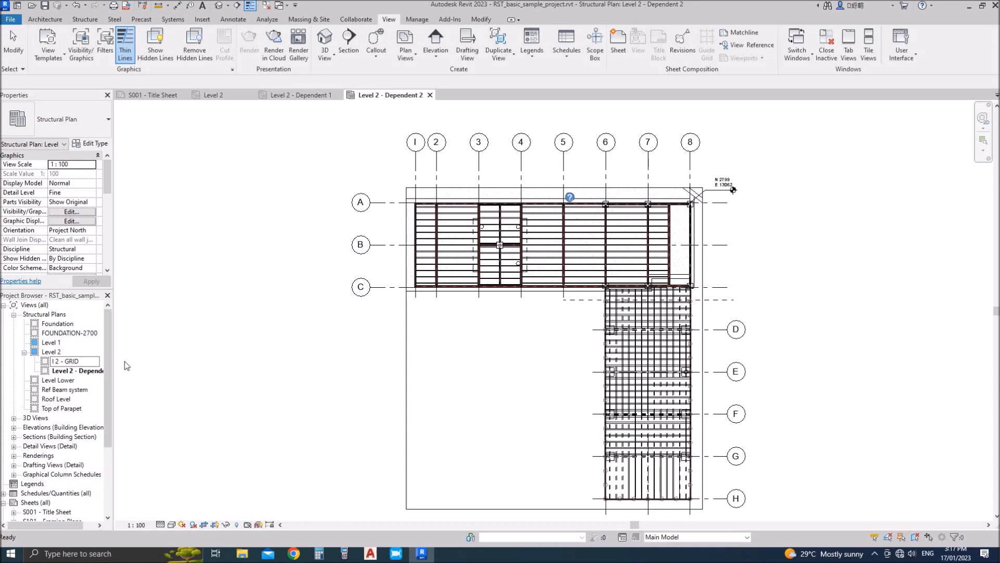
text(A-)
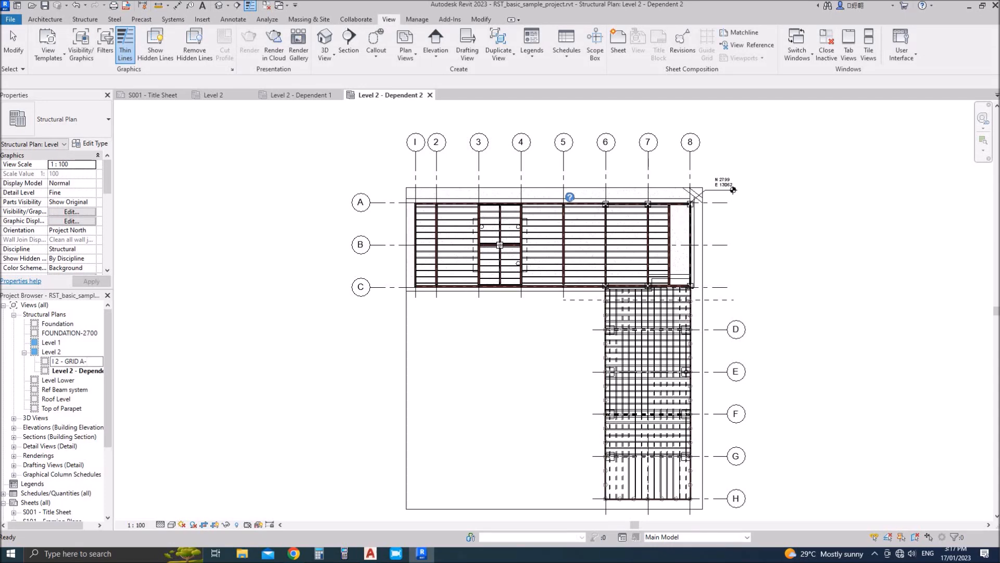
click(72, 371)
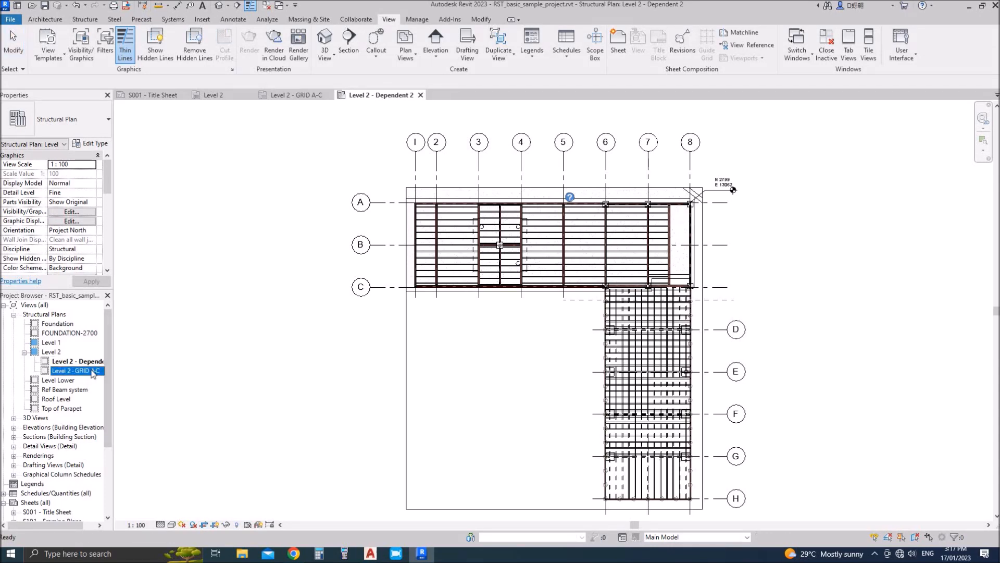
click(75, 361)
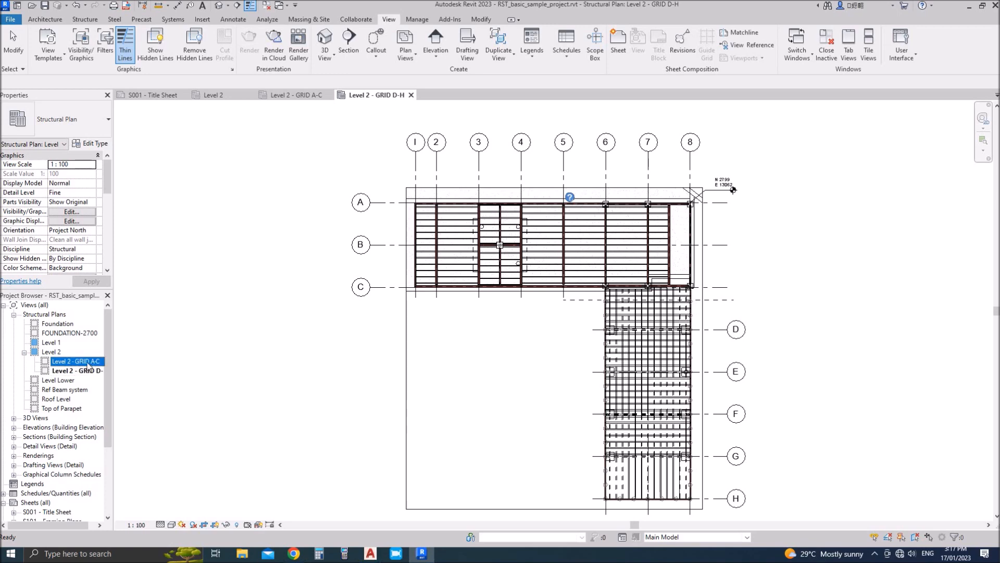
- Crop GRID A-C to grids A–C and GRID D-H to grids D–H, then reopen Level 2
double_click(74, 362)
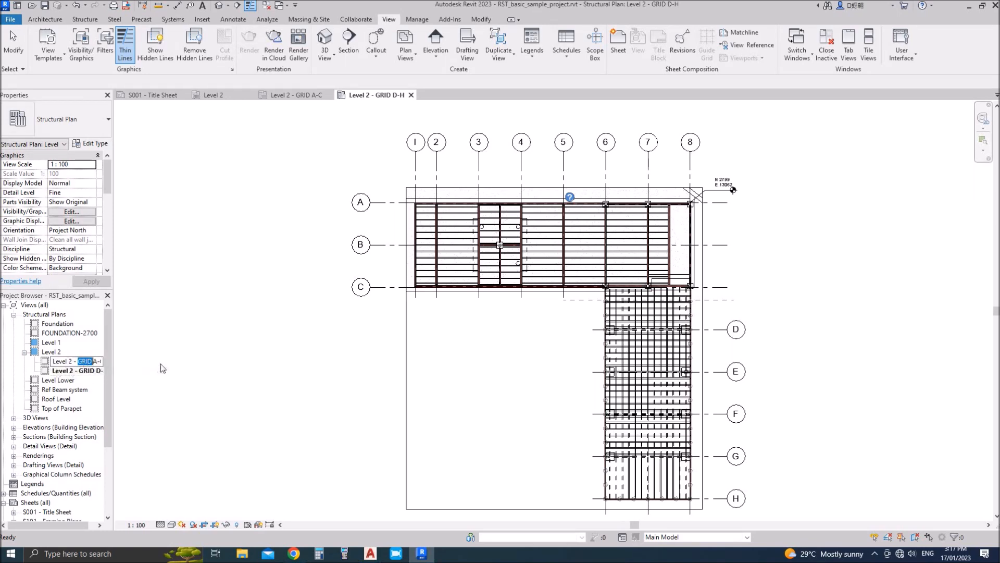
click(290, 94)
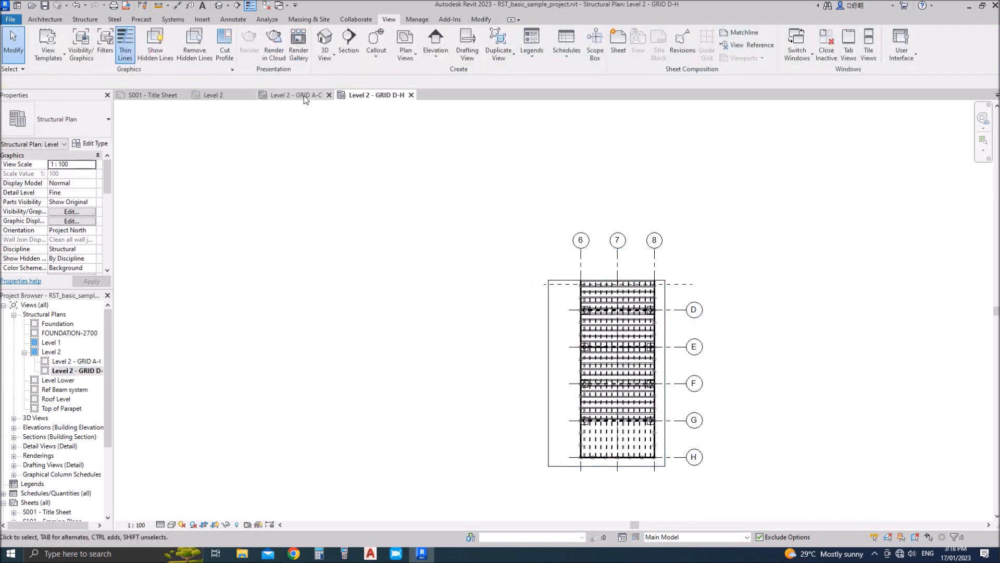
click(292, 94)
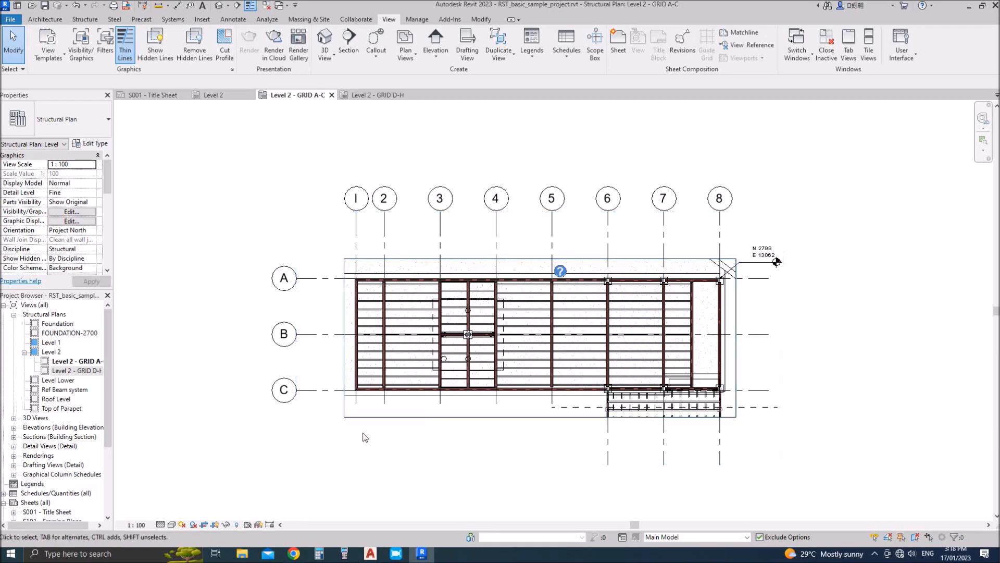
click(75, 370)
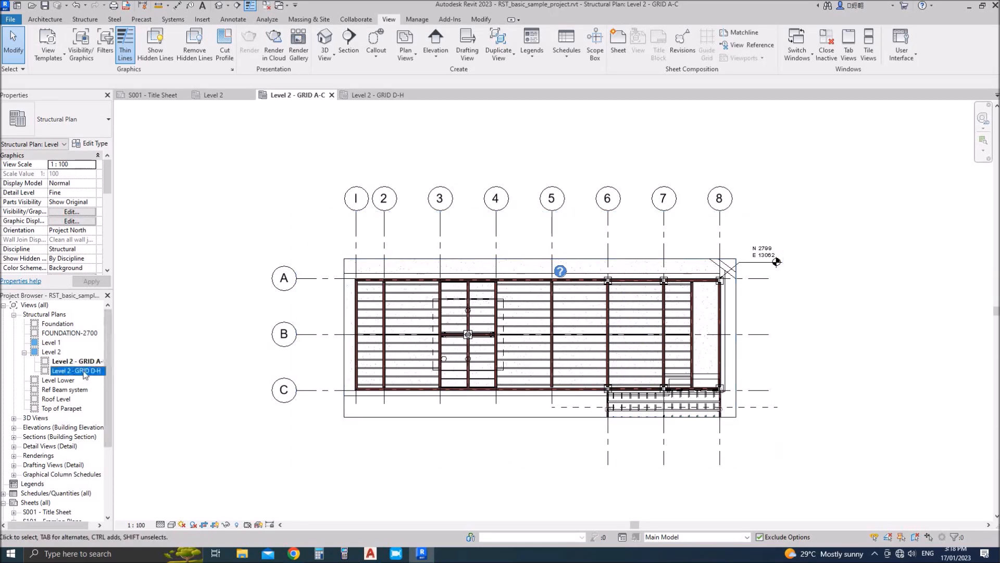
double_click(51, 352)
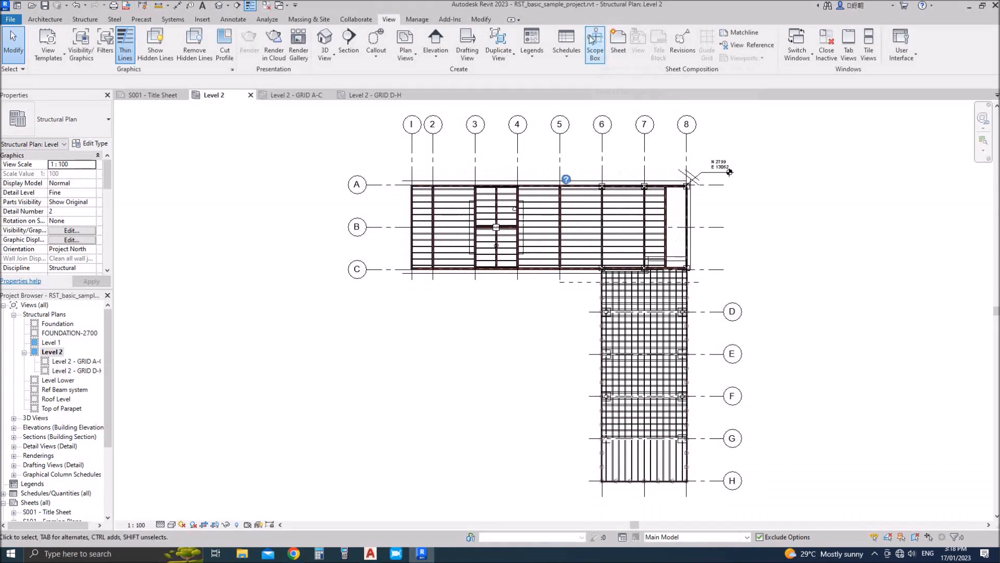
- In the GRID A-C plan, place a view reference targeting Level 2 - GRID A-C near grid B
click(233, 19)
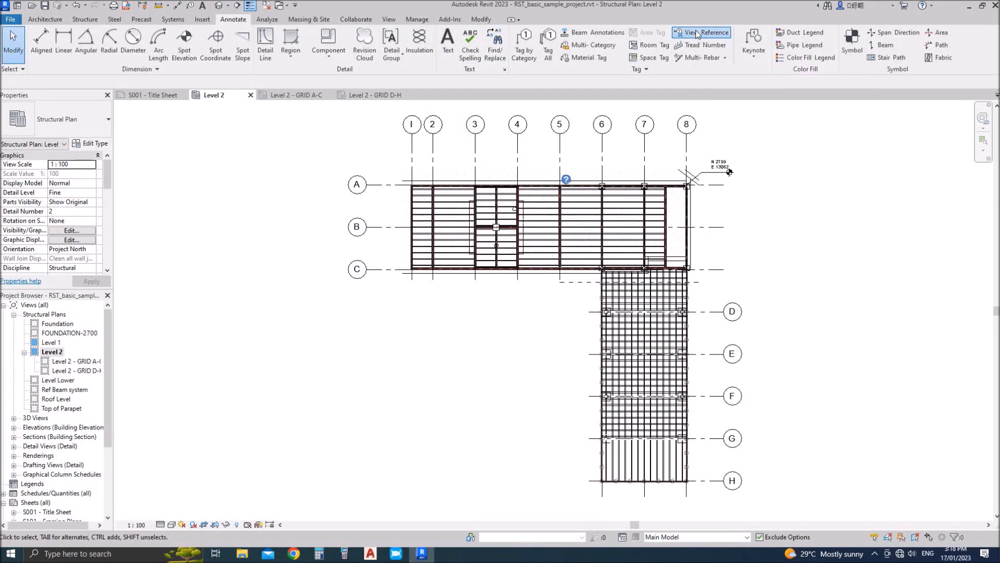
click(702, 32)
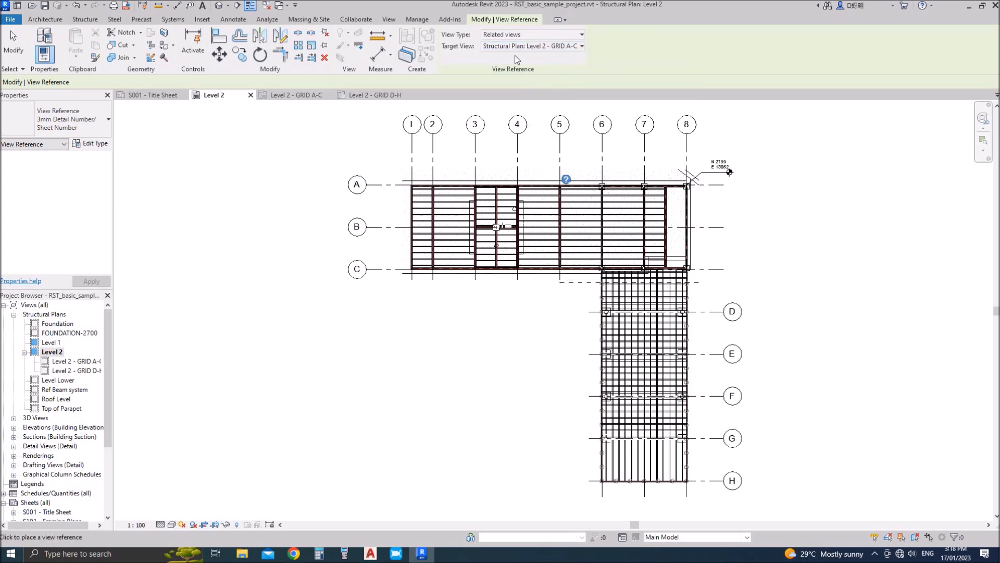
click(581, 46)
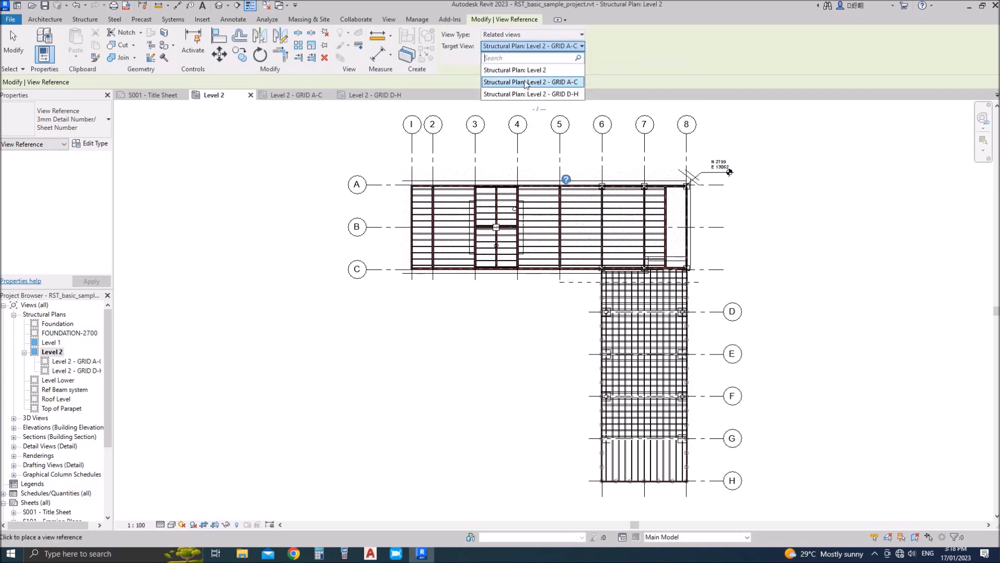
click(530, 81)
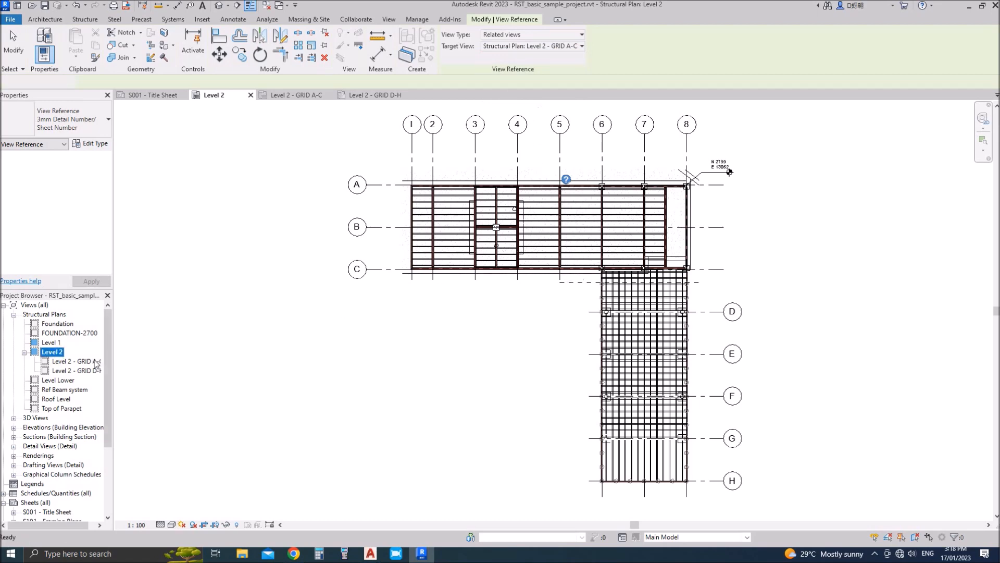
click(296, 94)
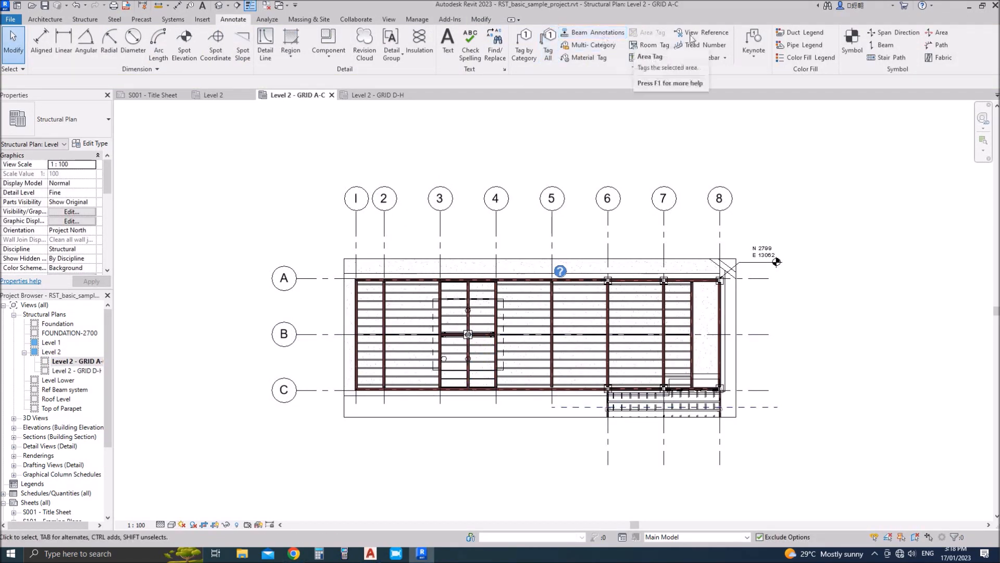
click(702, 32)
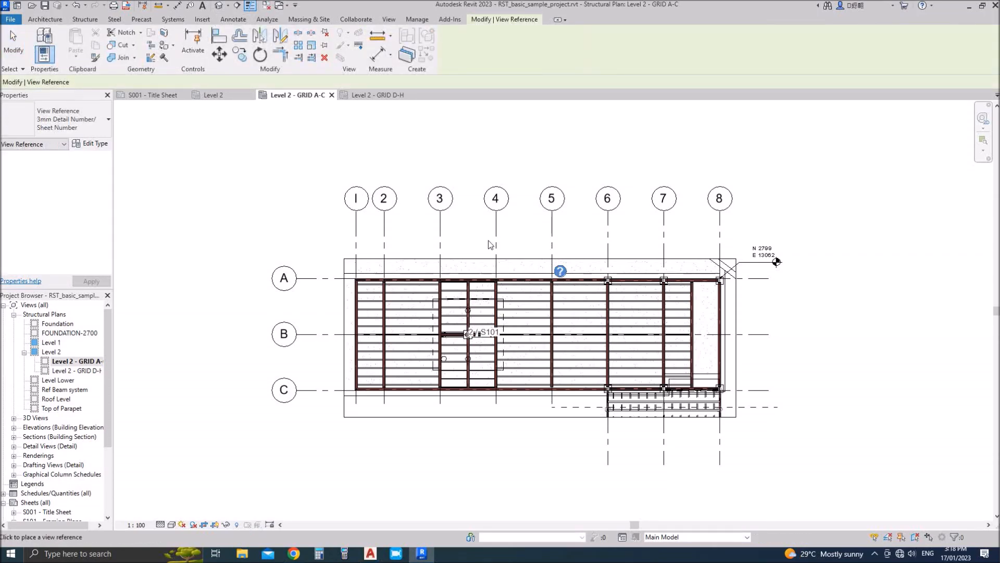
click(76, 371)
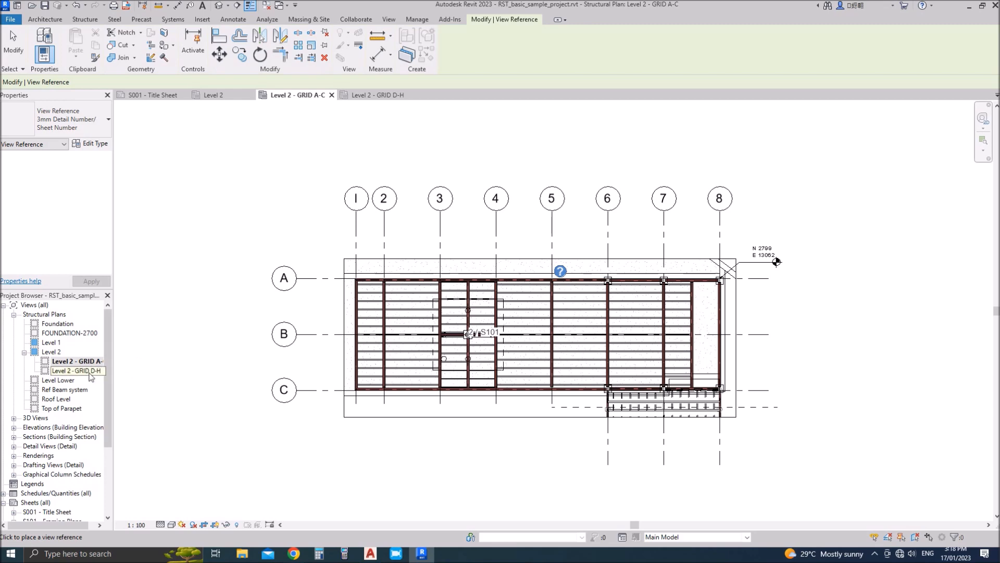
click(51, 352)
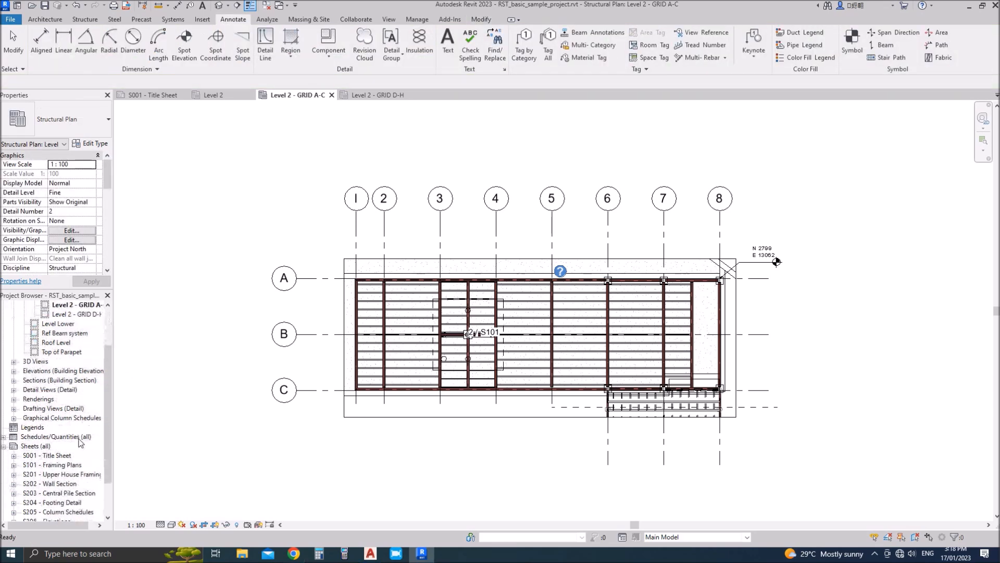
- Delete sheet S101 - Framing Plans, then open the Level 2 - GRID D-H plan
click(52, 417)
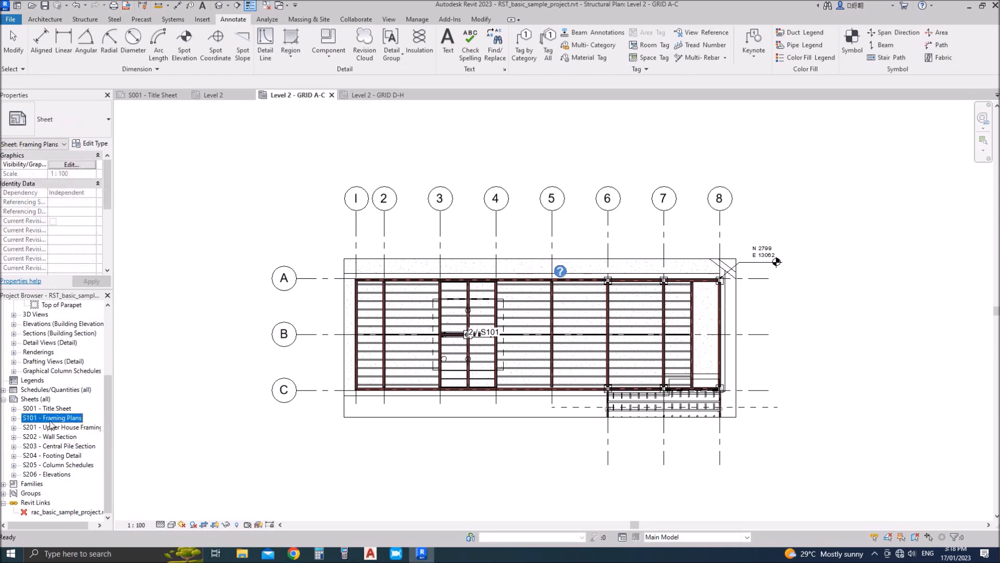
right_click(52, 418)
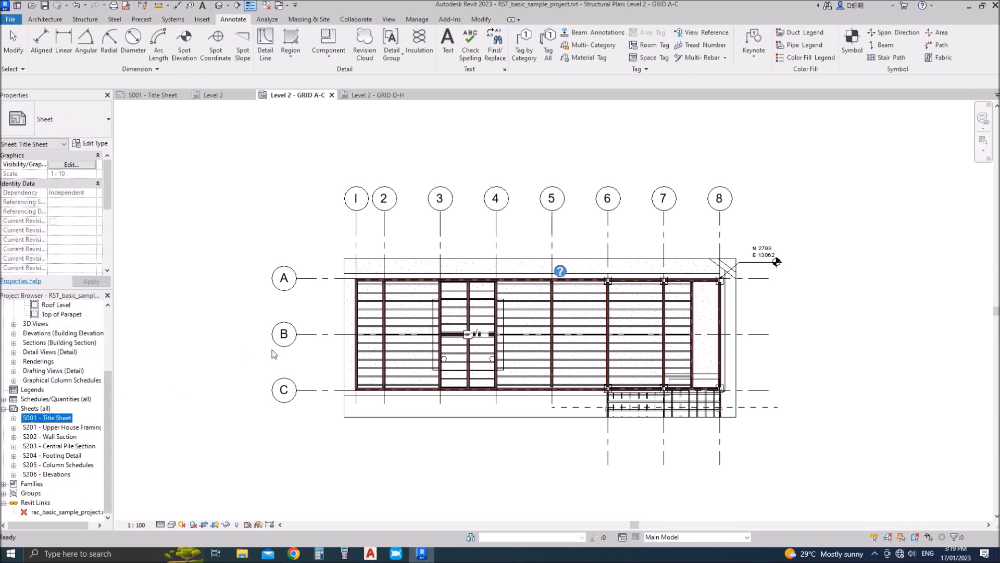
click(475, 334)
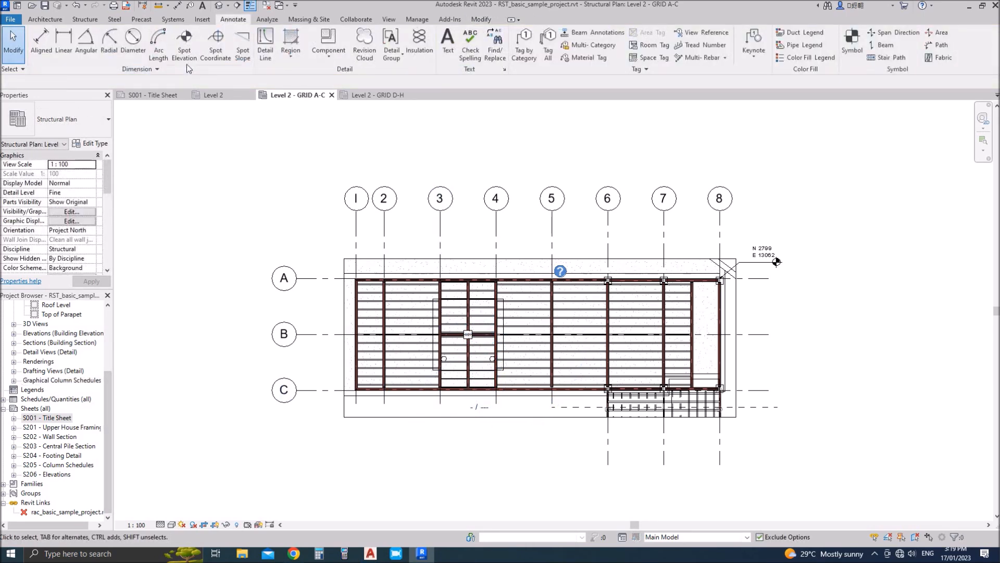
click(373, 94)
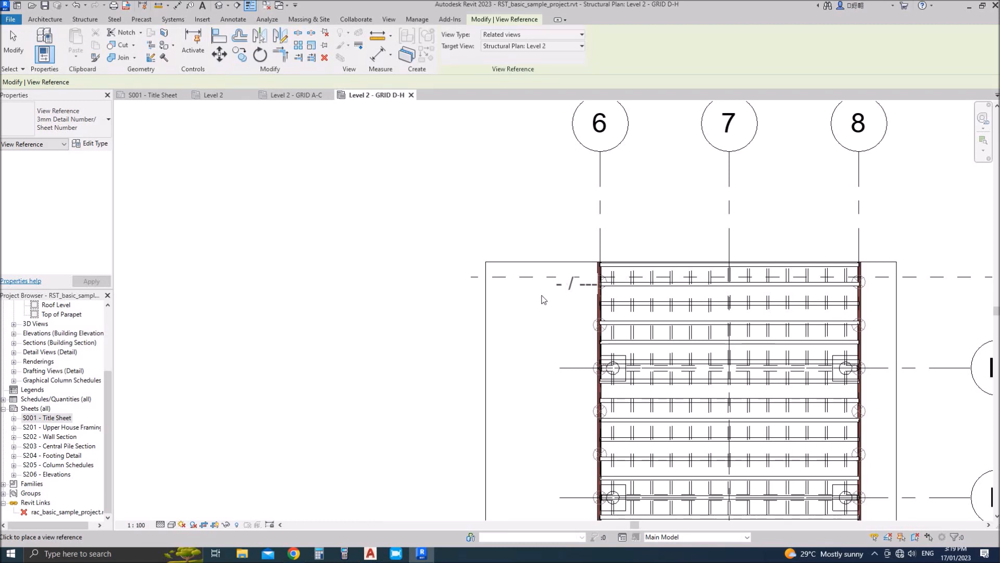
- Choose the target view for the view reference in the GRID D-H plan
click(580, 46)
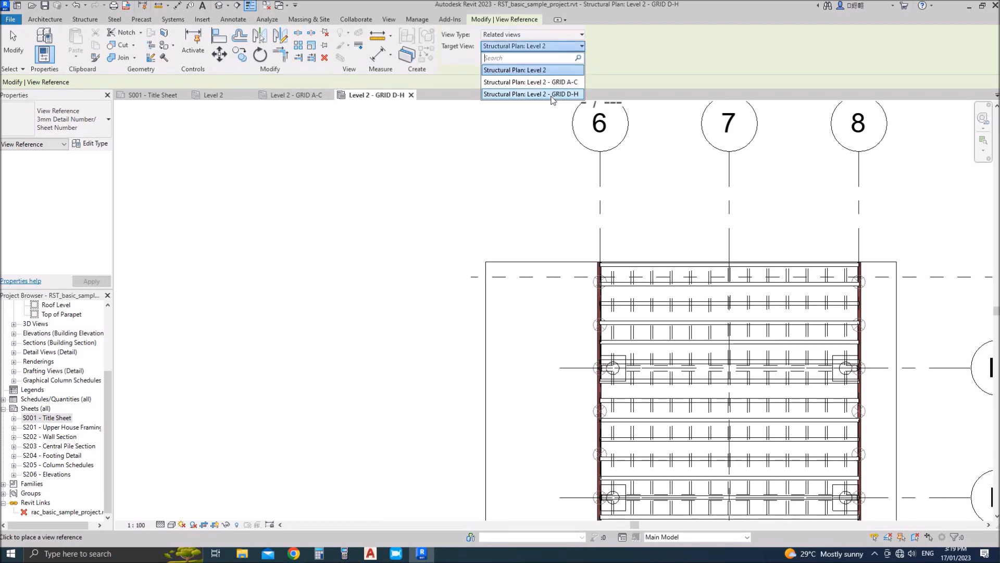
click(531, 94)
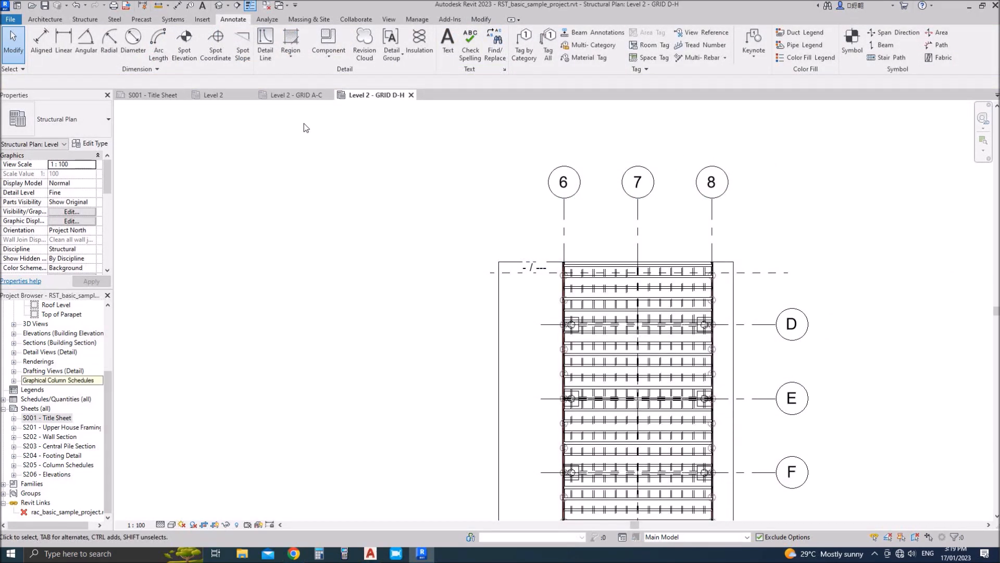
click(292, 95)
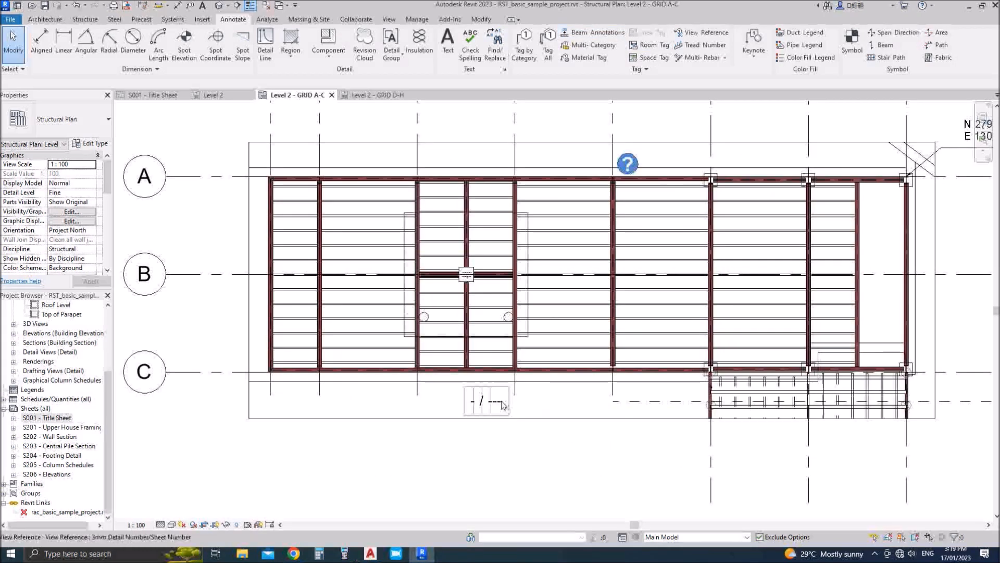
- In GRID A-C, replace the old view reference below grid C with a new one
click(486, 401)
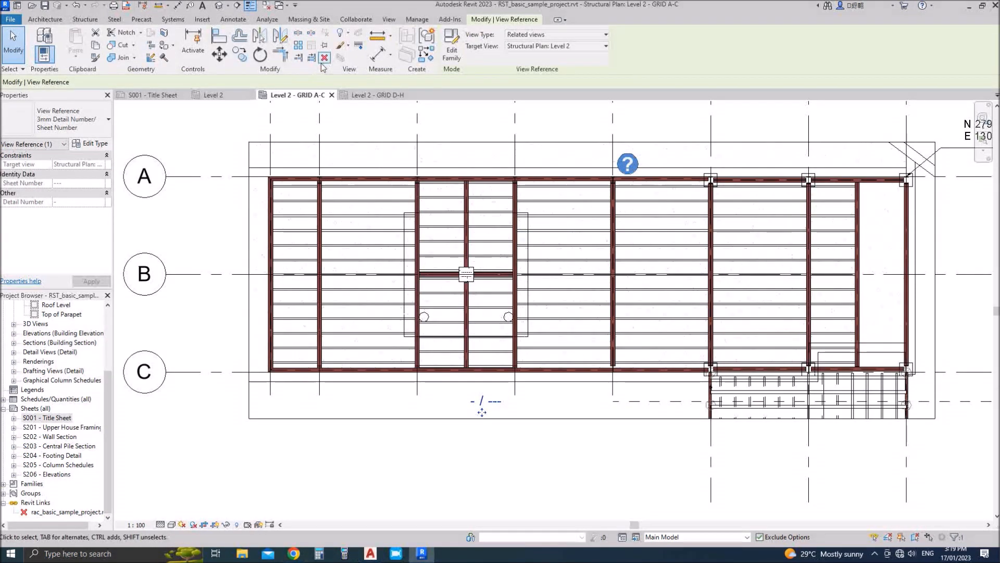
click(232, 20)
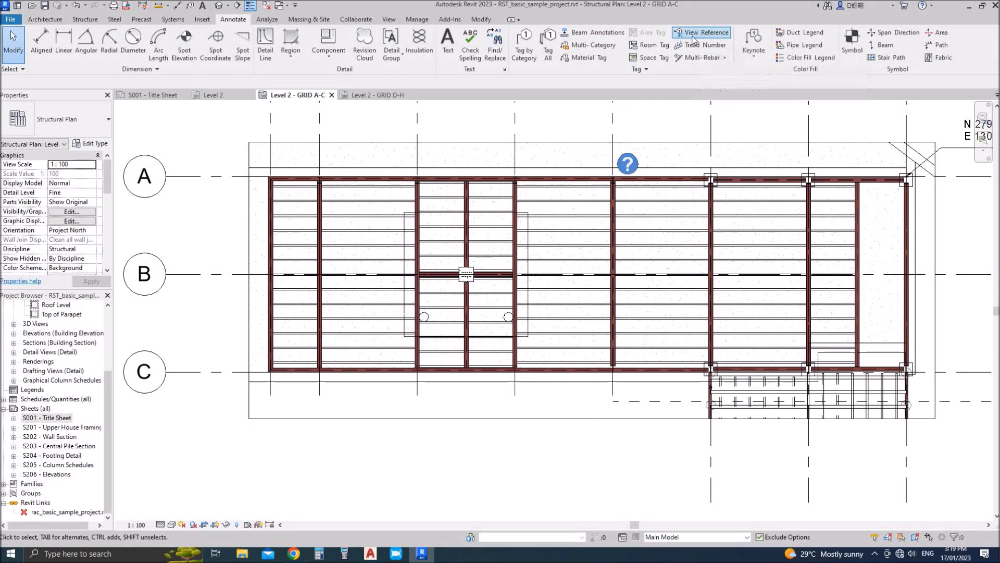
click(702, 32)
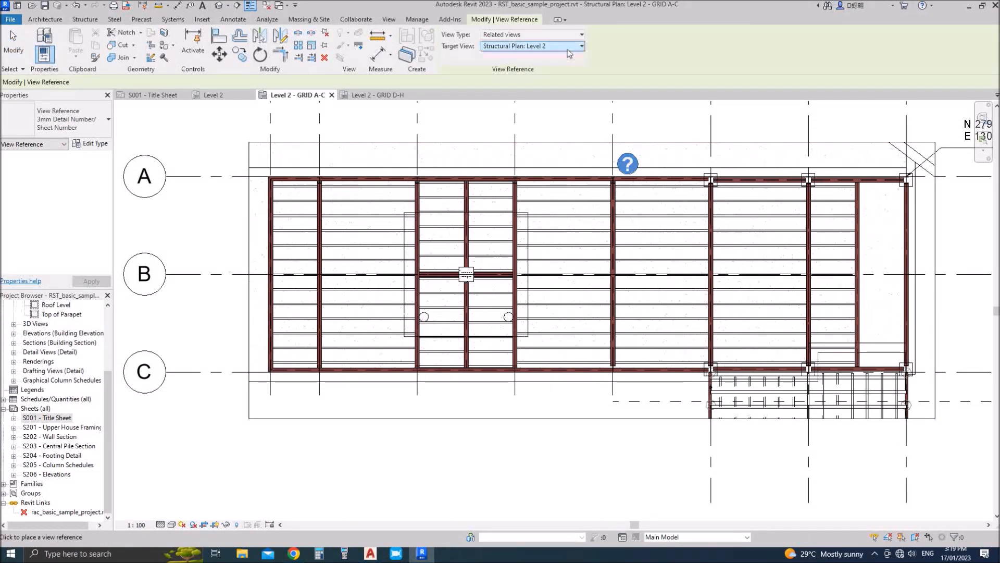
click(580, 46)
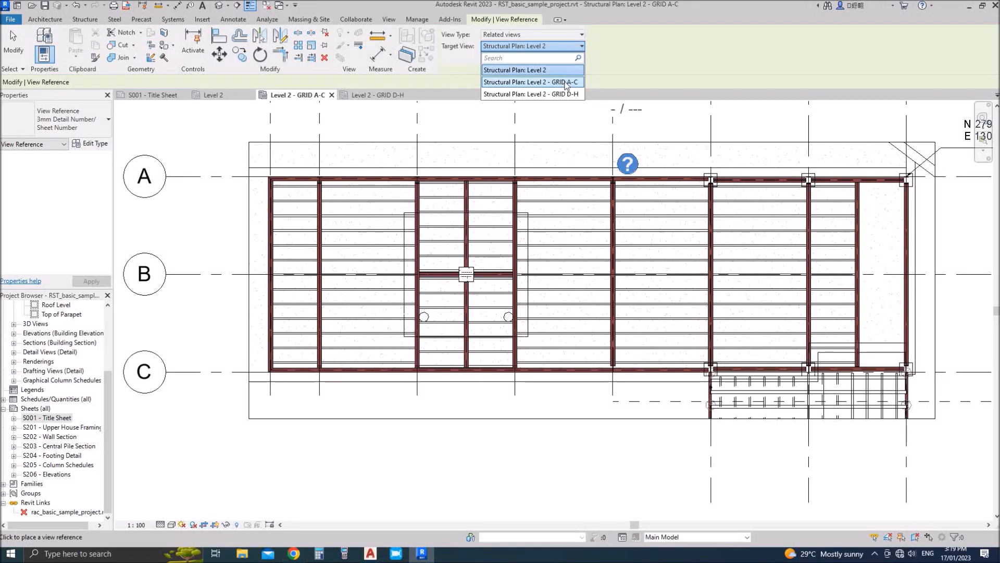
click(531, 93)
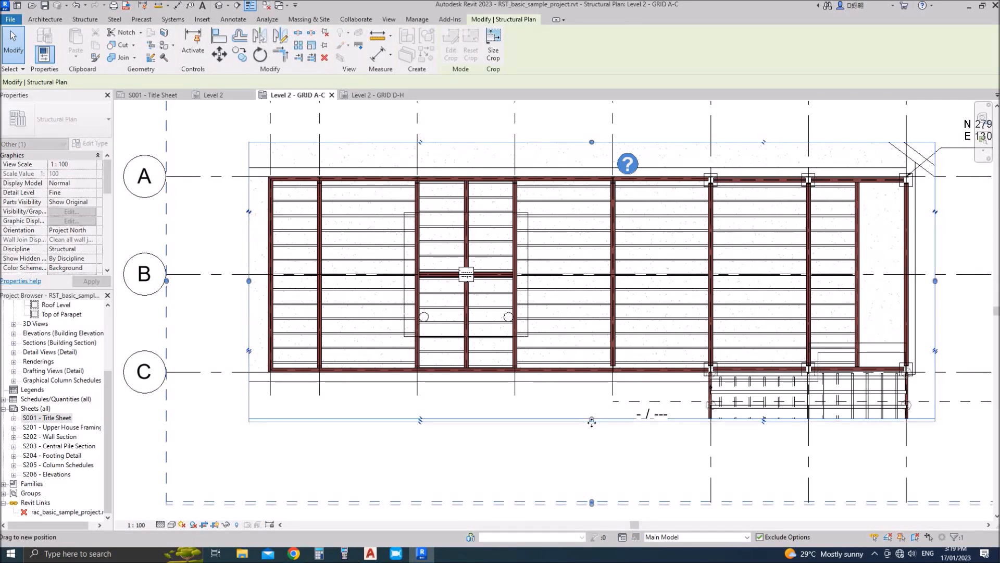
click(233, 20)
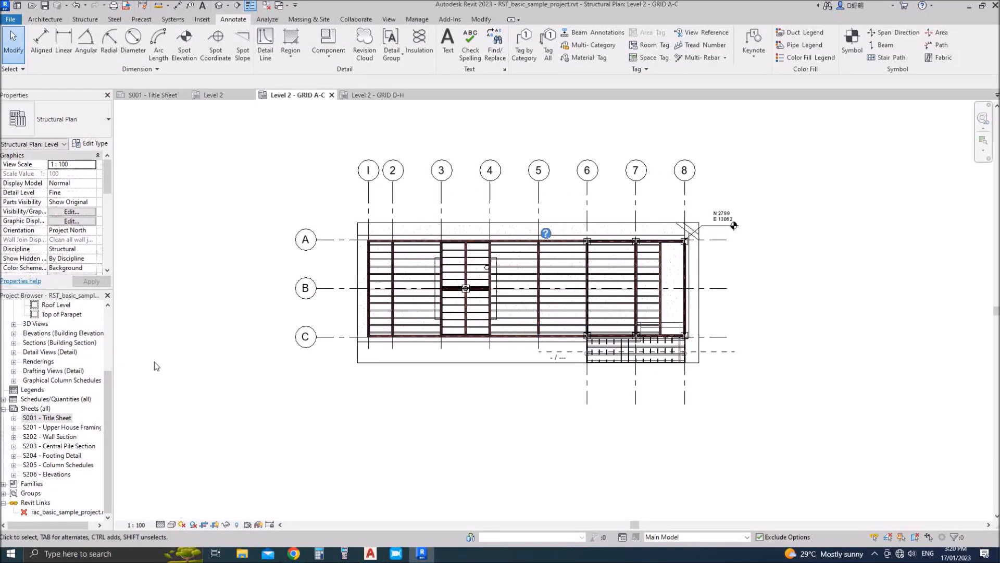
click(47, 417)
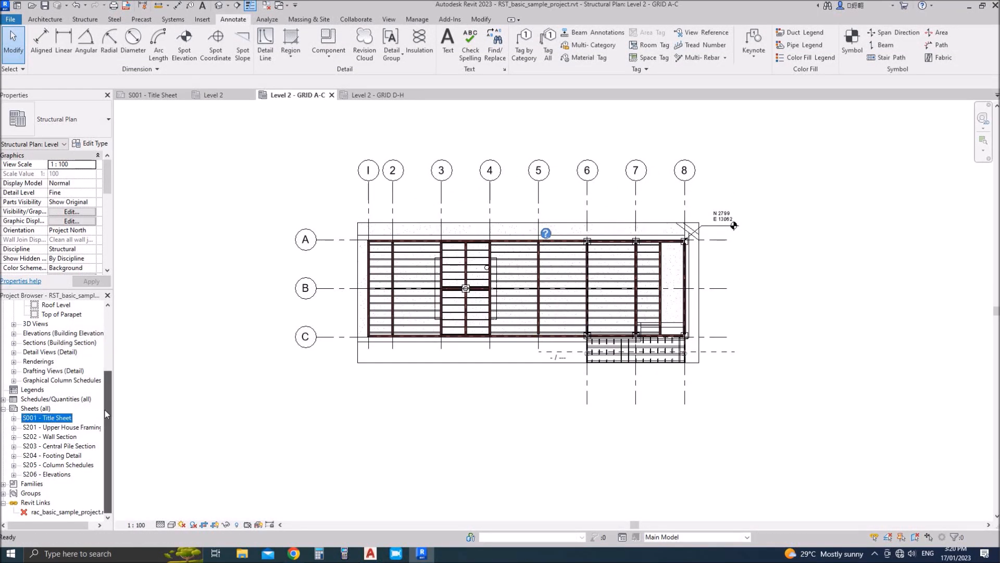
click(46, 417)
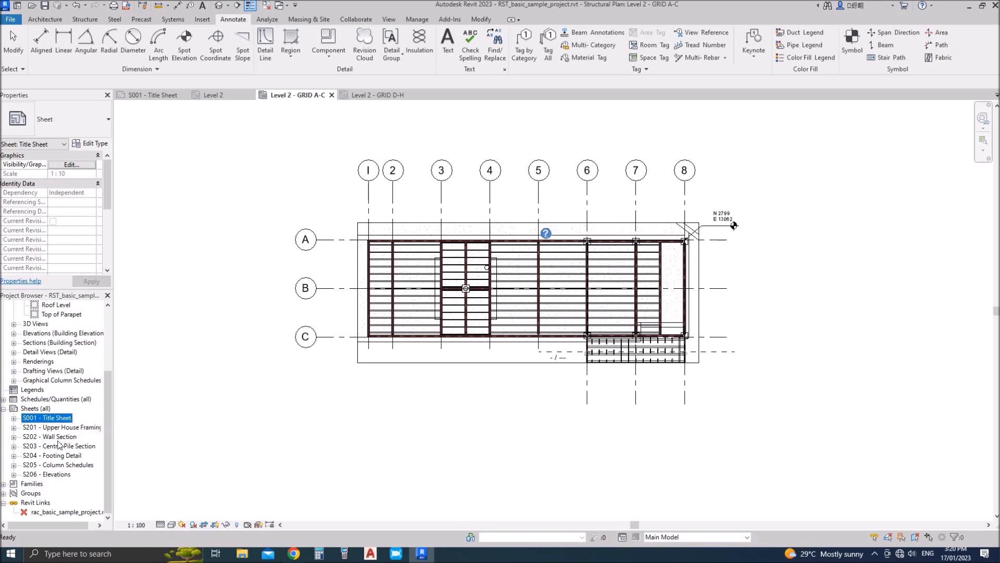
click(47, 474)
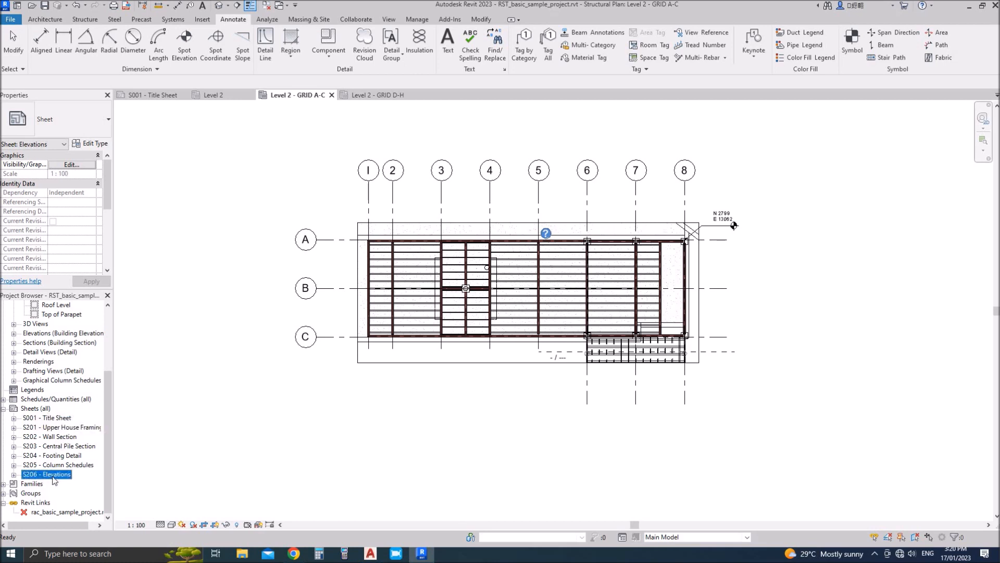
click(35, 408)
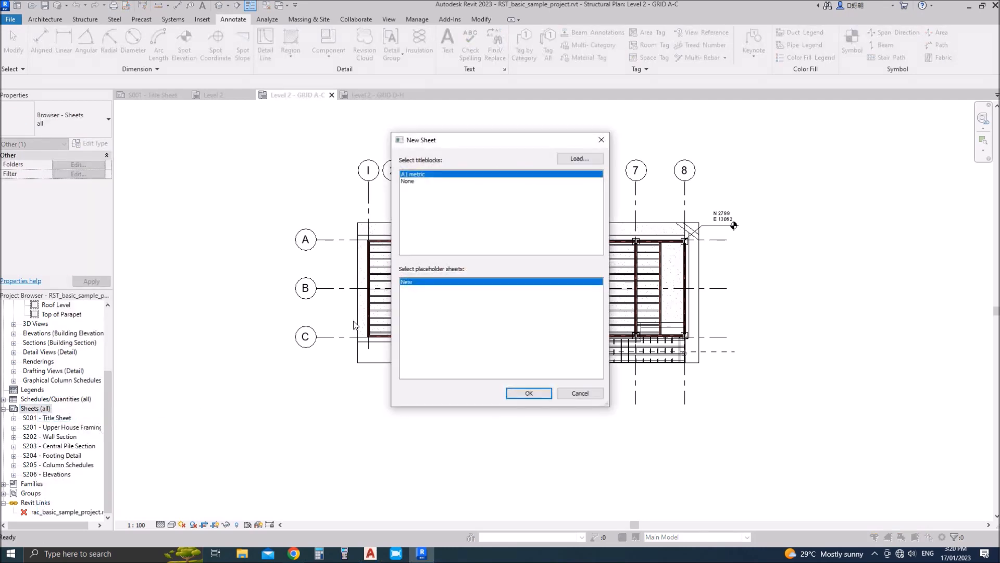
click(528, 392)
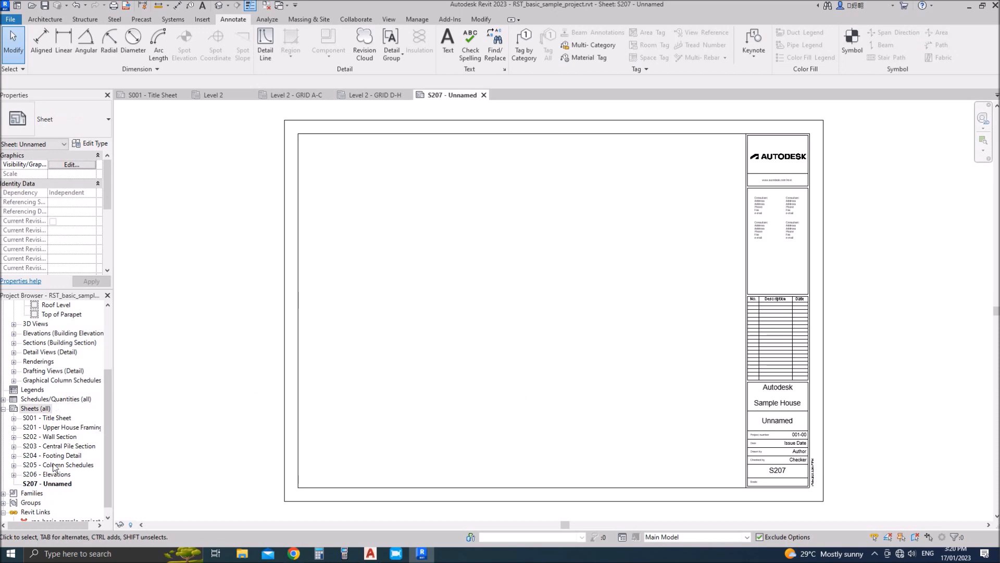
click(47, 483)
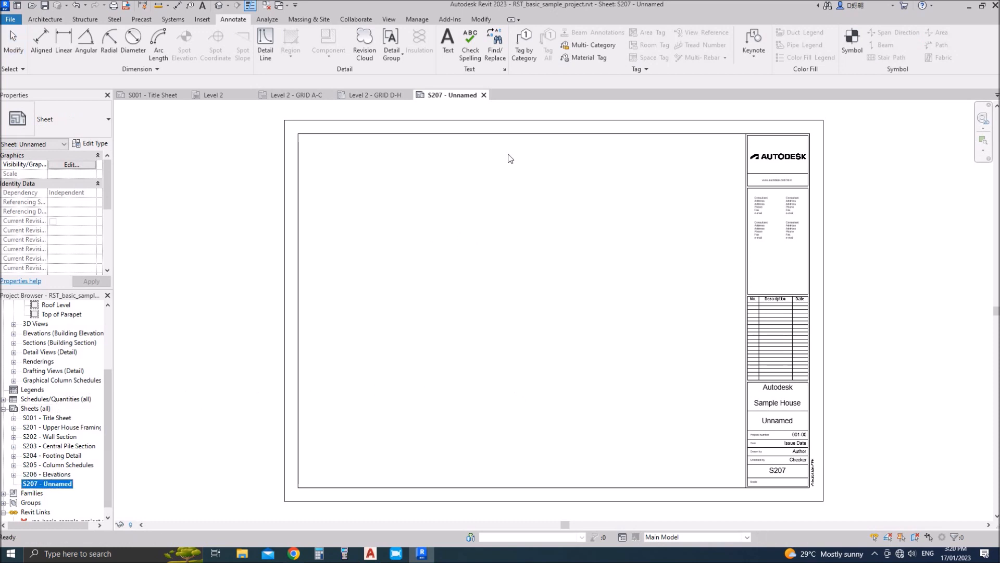
click(524, 45)
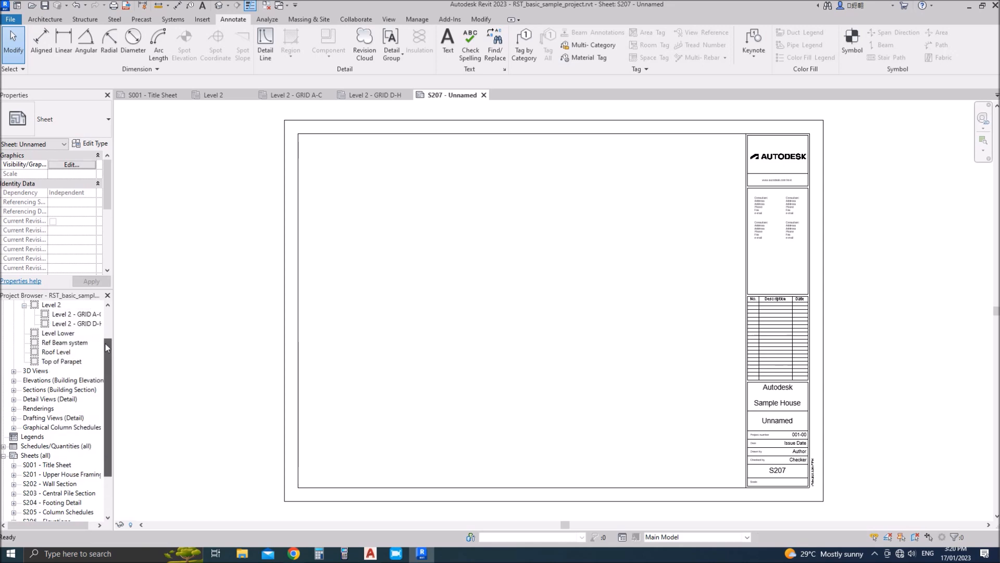
click(75, 361)
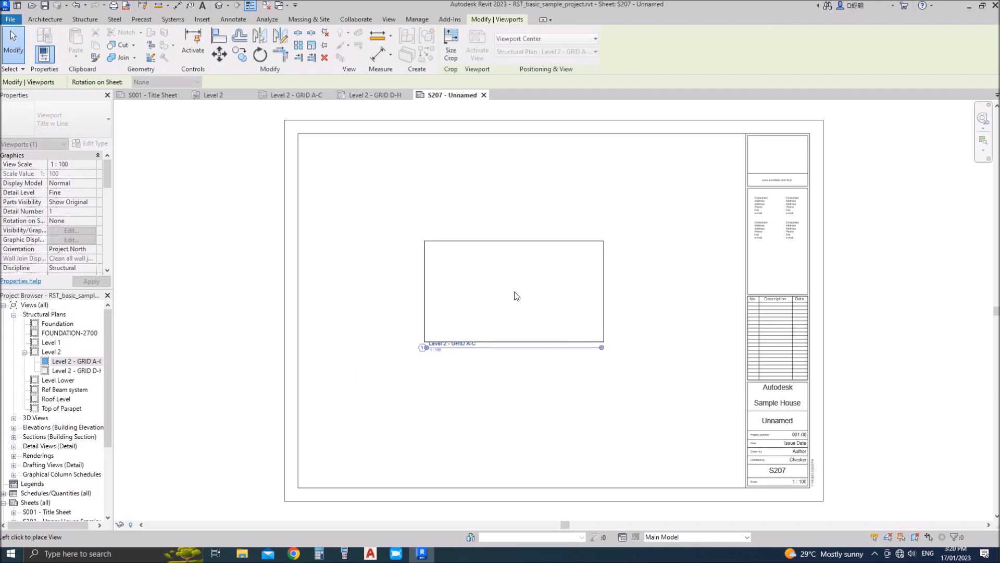
- Place Level 2 - GRID A-C on sheet S207 at 1:50, then open Level 2 - GRID D-H
click(91, 164)
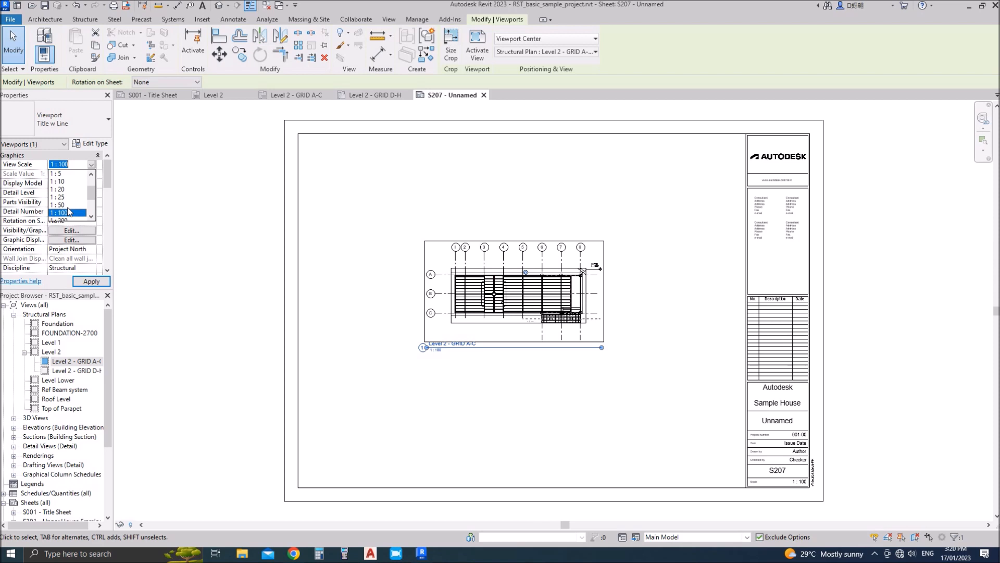
click(57, 205)
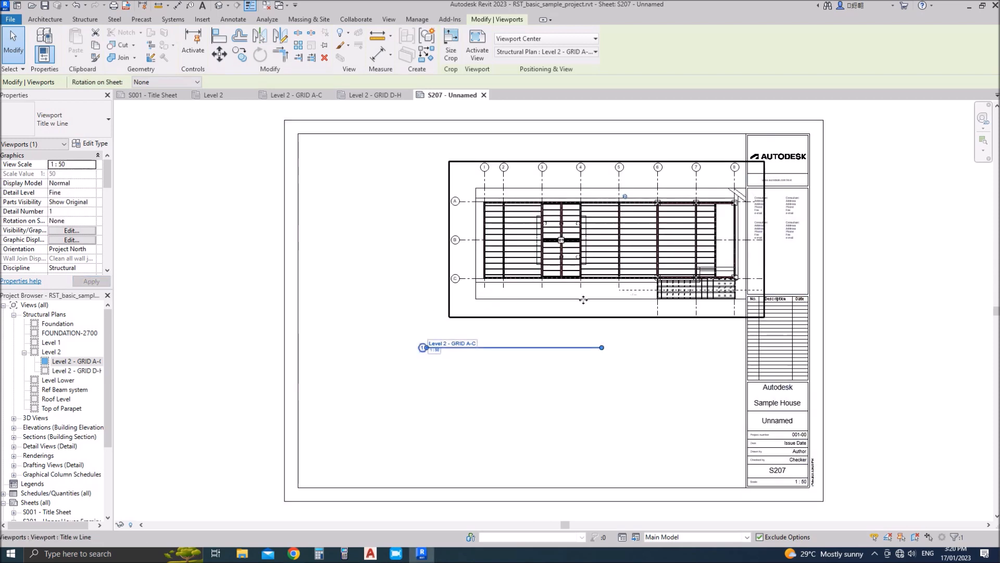
mouse_move(583, 299)
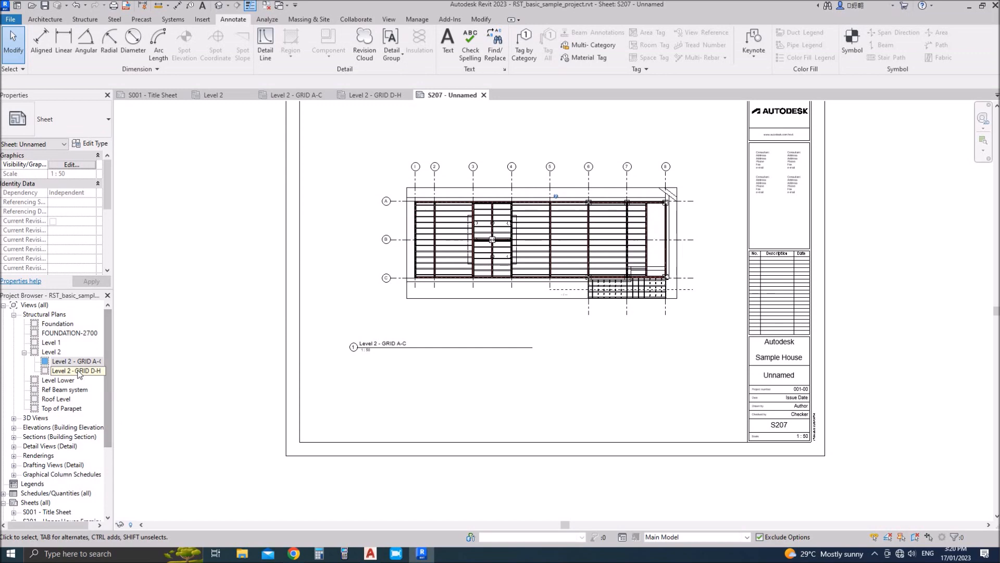
click(75, 371)
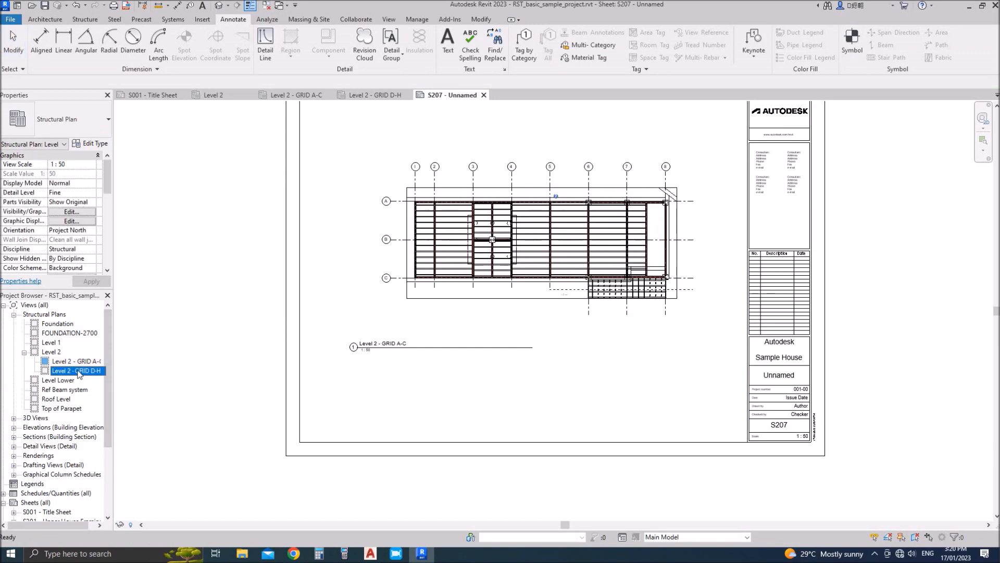
double_click(76, 370)
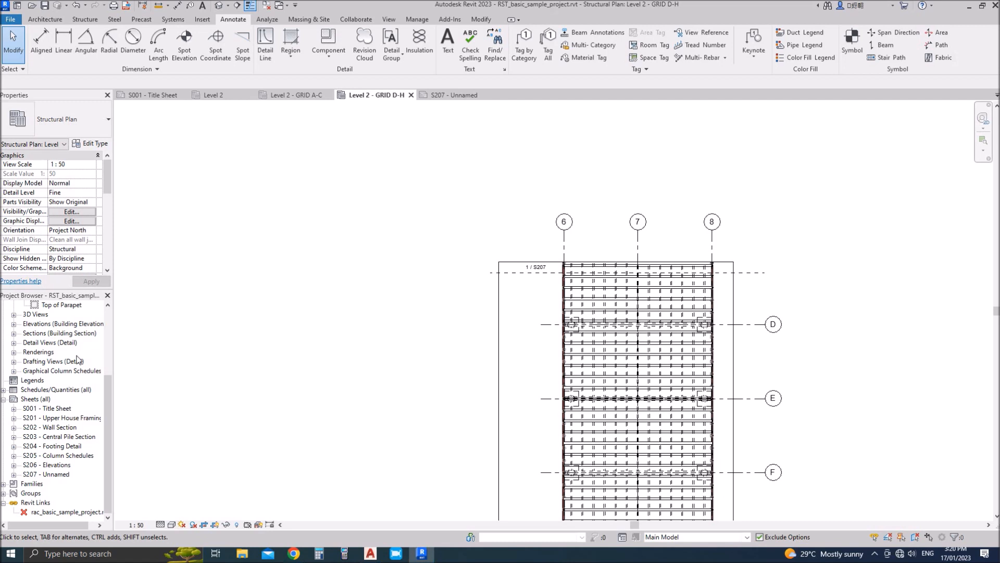
- Rename sheet S207 to 'FLOOR 02-GRID A-C'
click(46, 474)
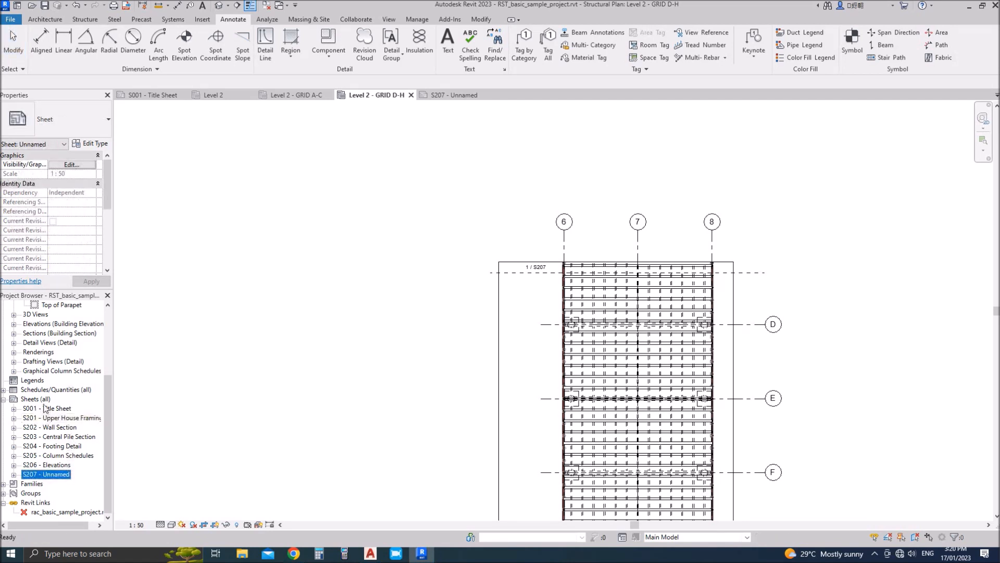
double_click(45, 474)
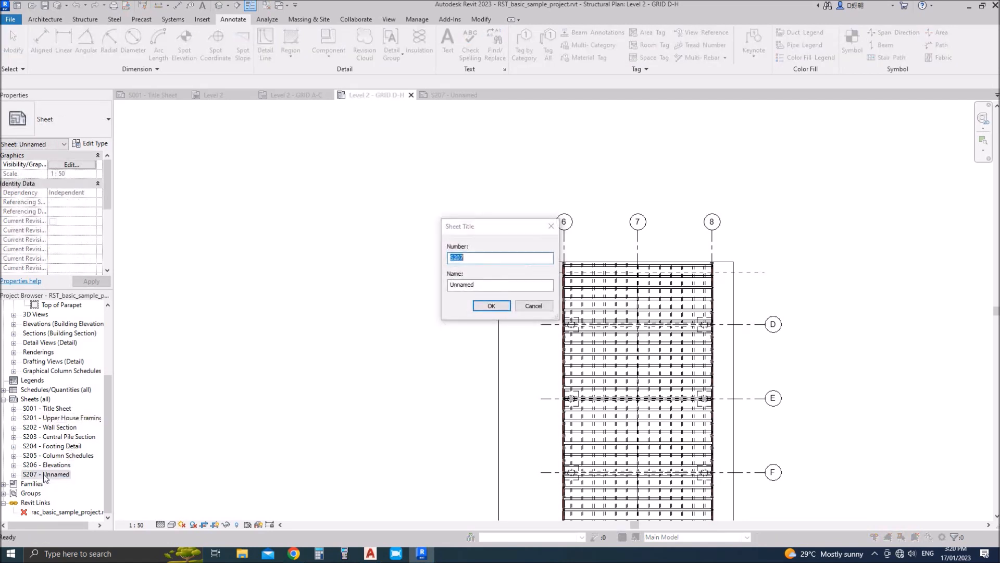
click(499, 284)
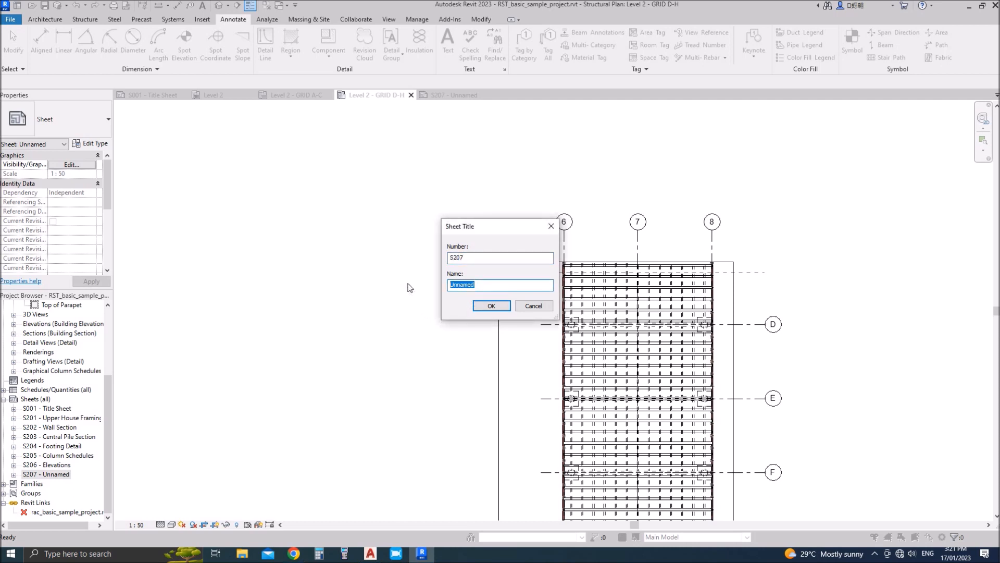
text(FLOOR 02-G)
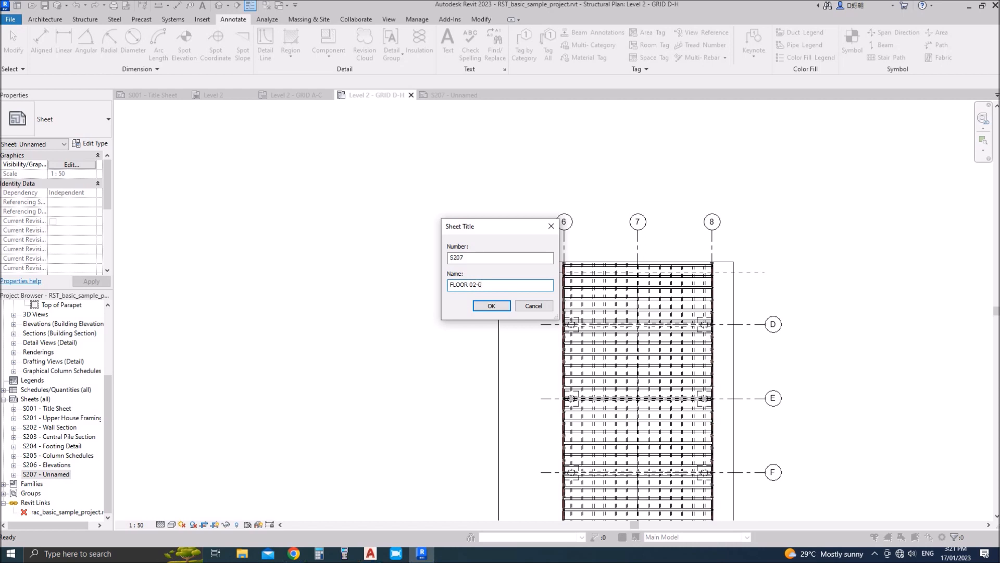
text(RID A-C)
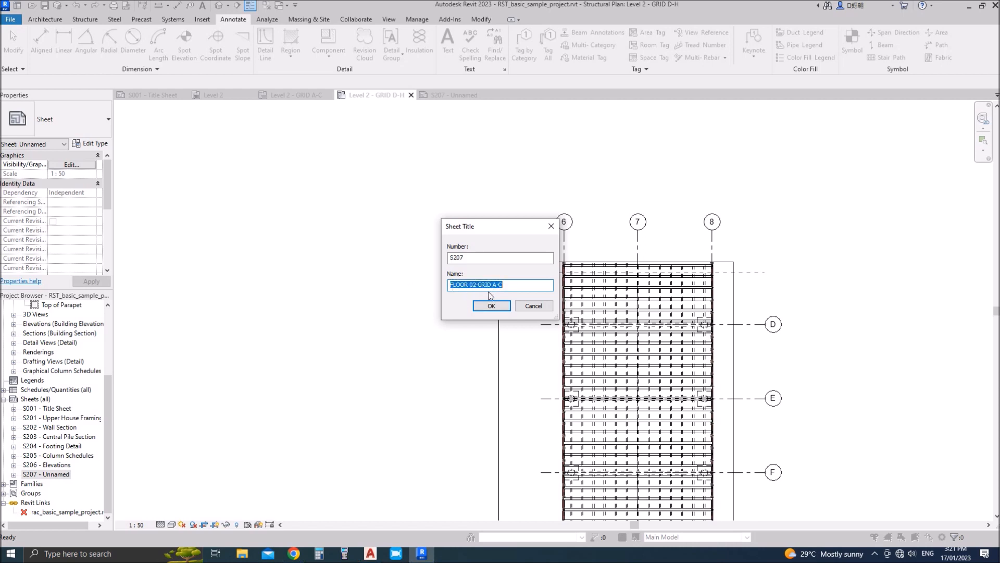
click(491, 306)
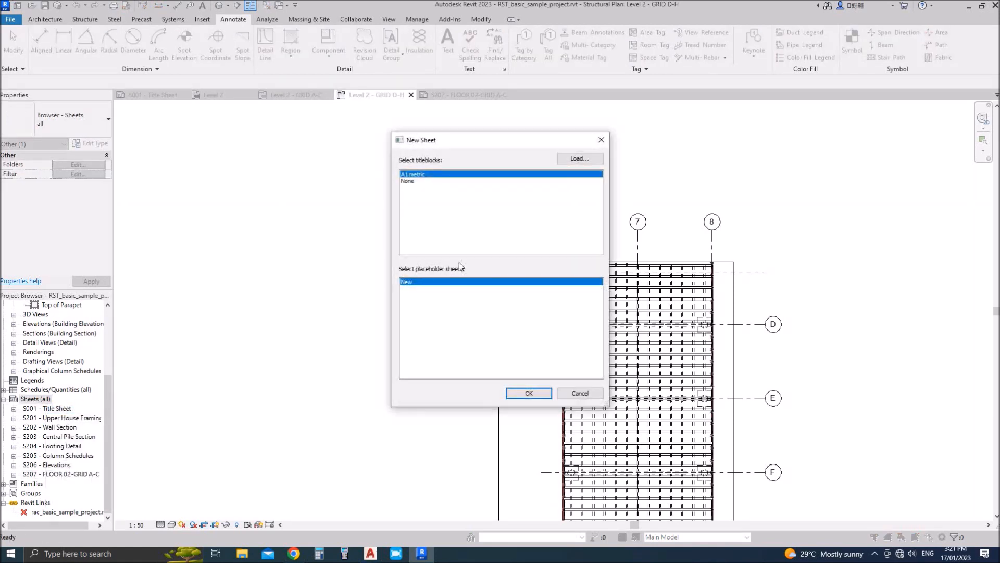
- Create sheet S208 with the A1 metric titleblock and name it 'FLOOR 02-GRID D-H'
click(528, 392)
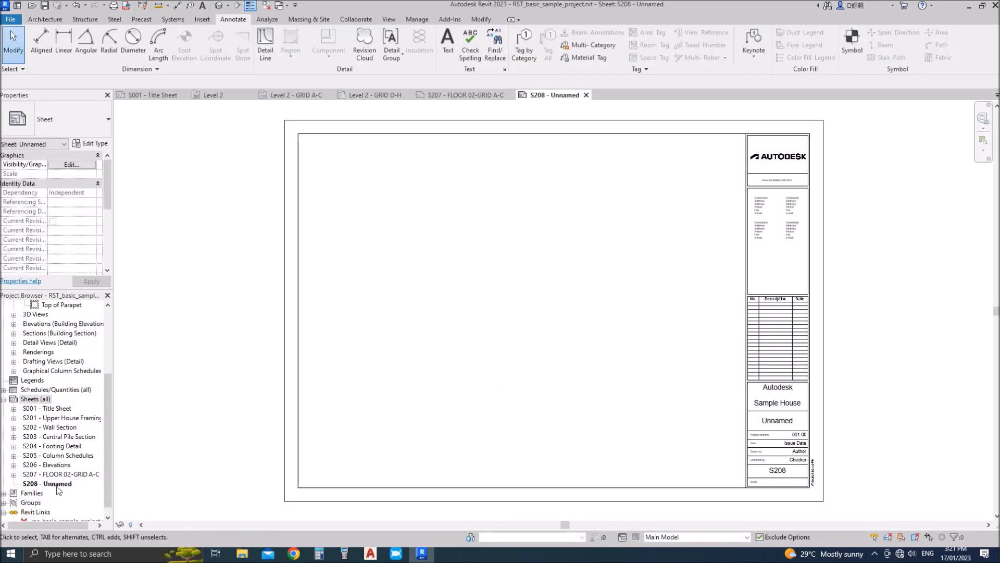
click(48, 484)
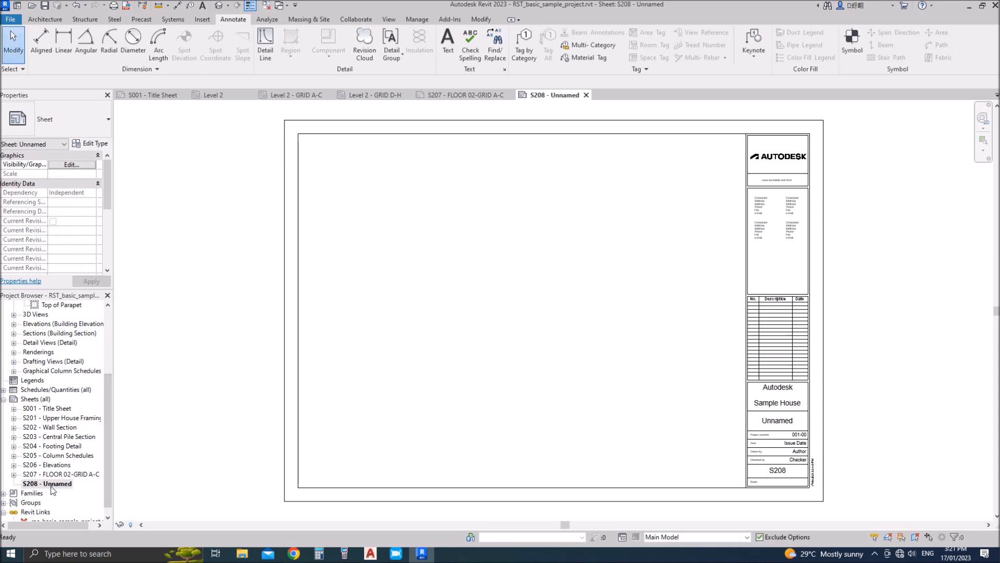
right_click(46, 483)
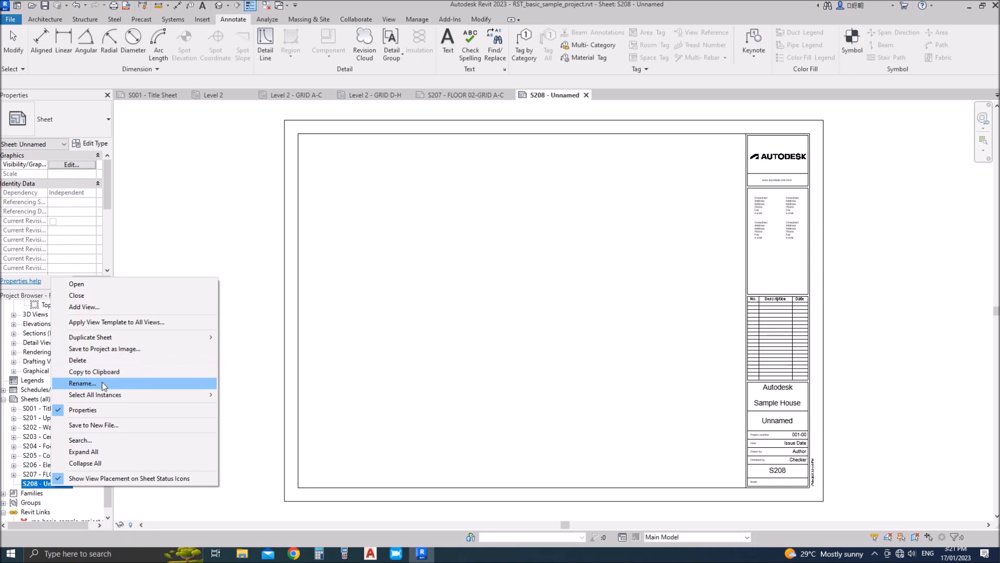
click(82, 383)
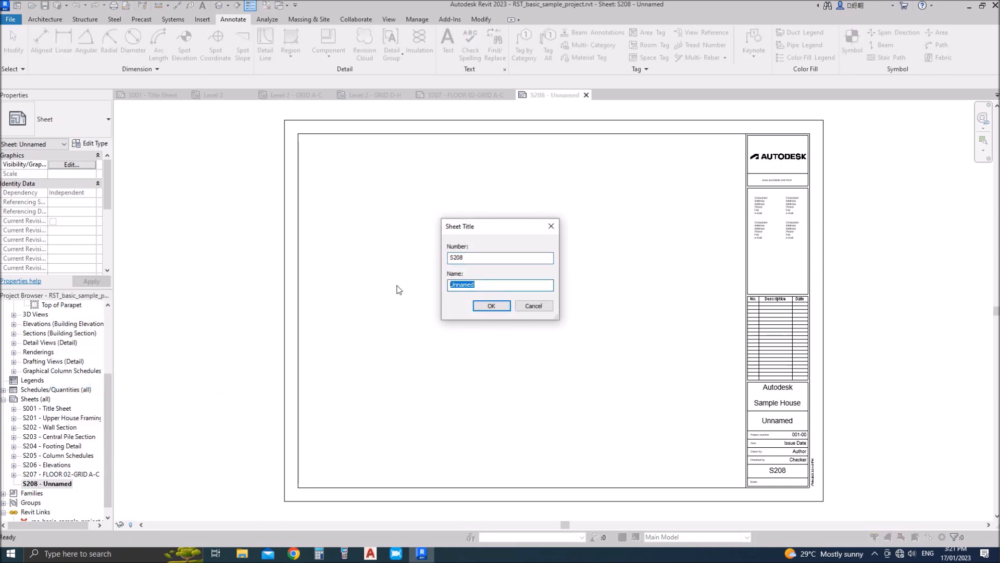
text(FLOOR 02-GRID A-C)
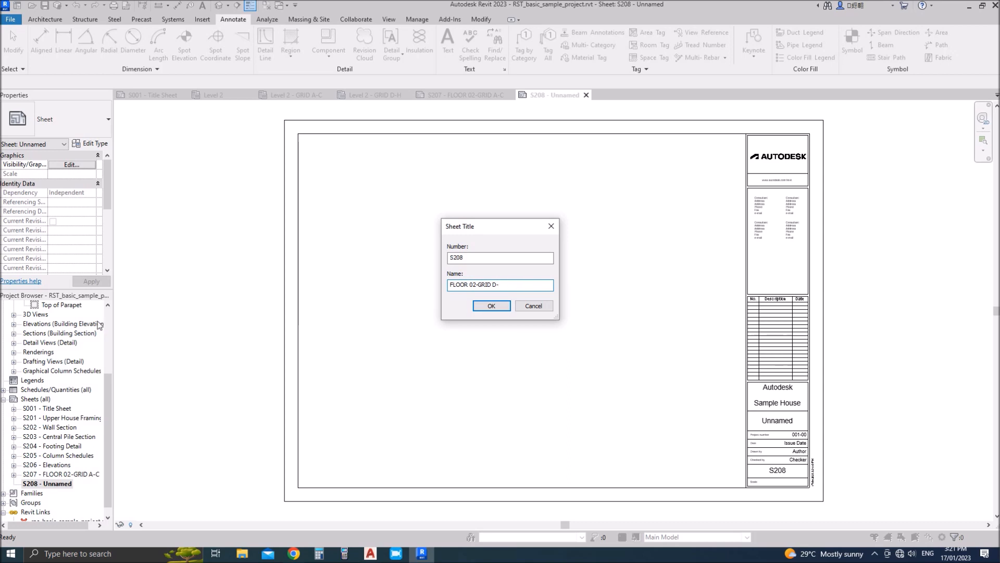
text(H)
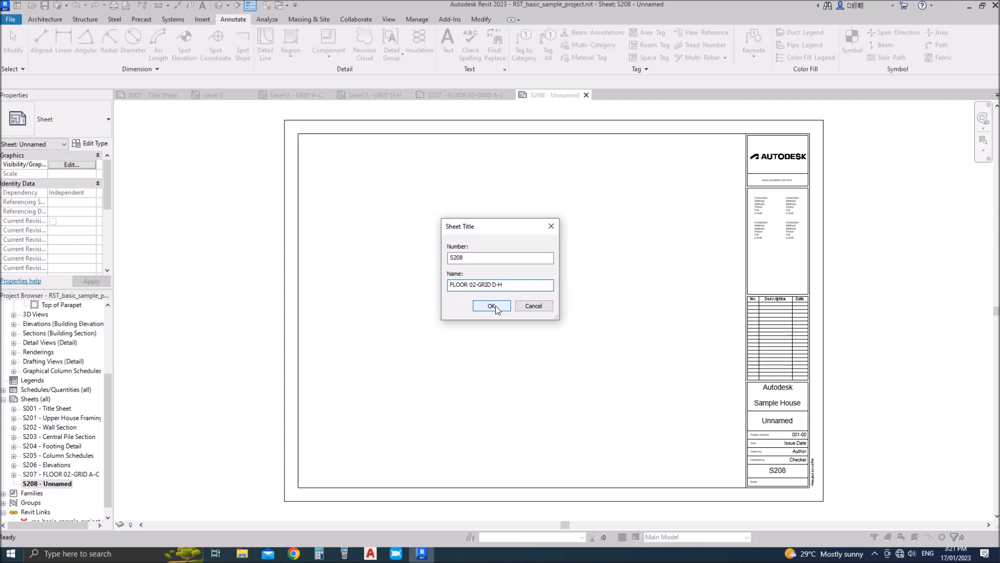
key(Backspace)
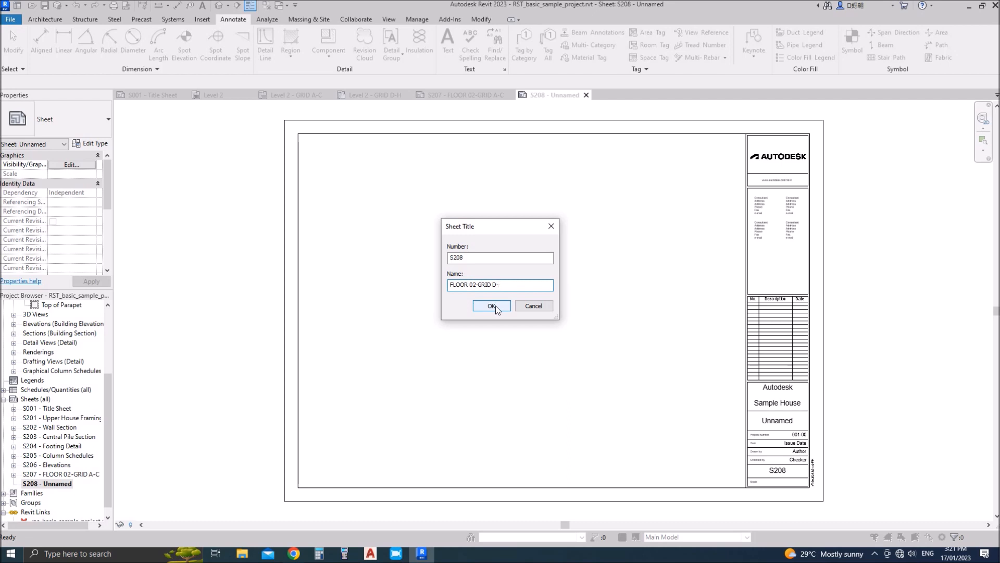
click(491, 306)
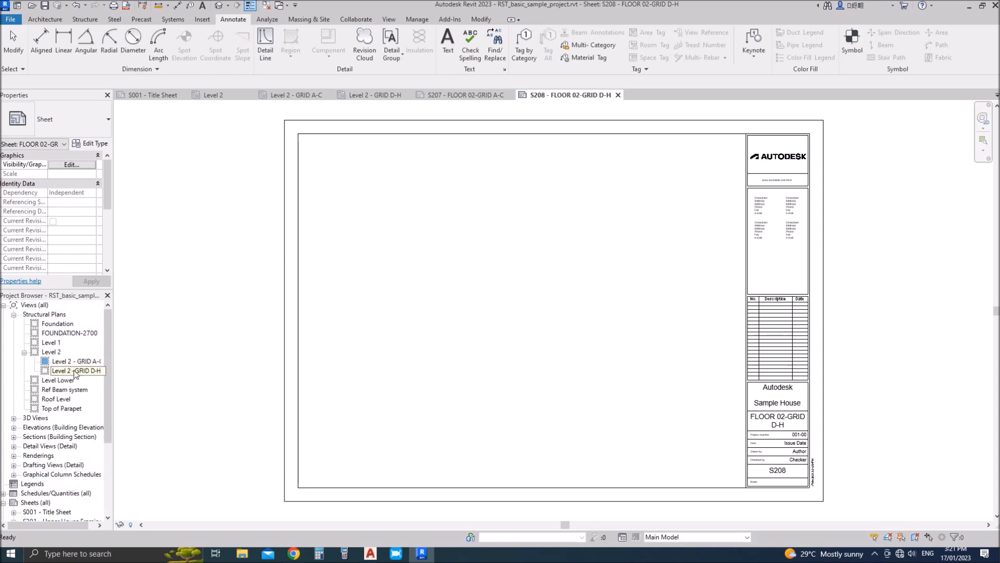
- Place the Level 2 - GRID D-H view on sheet S208, then return to sheet S207
click(75, 370)
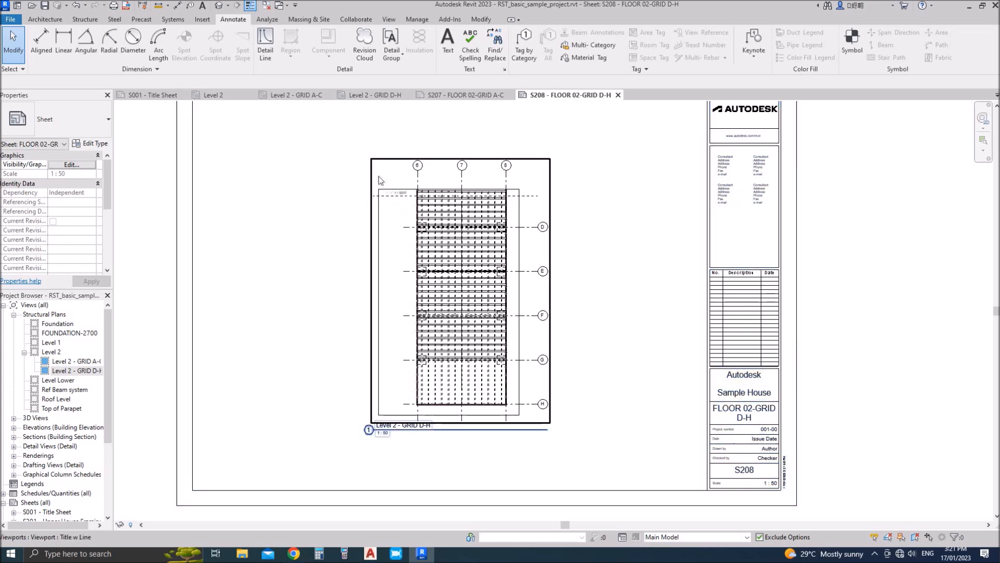
click(459, 287)
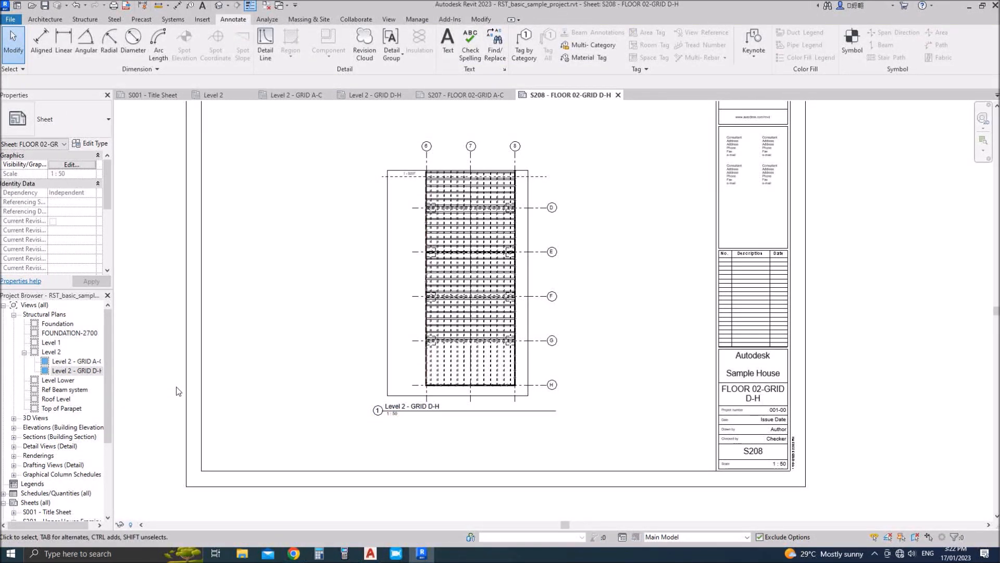
click(466, 94)
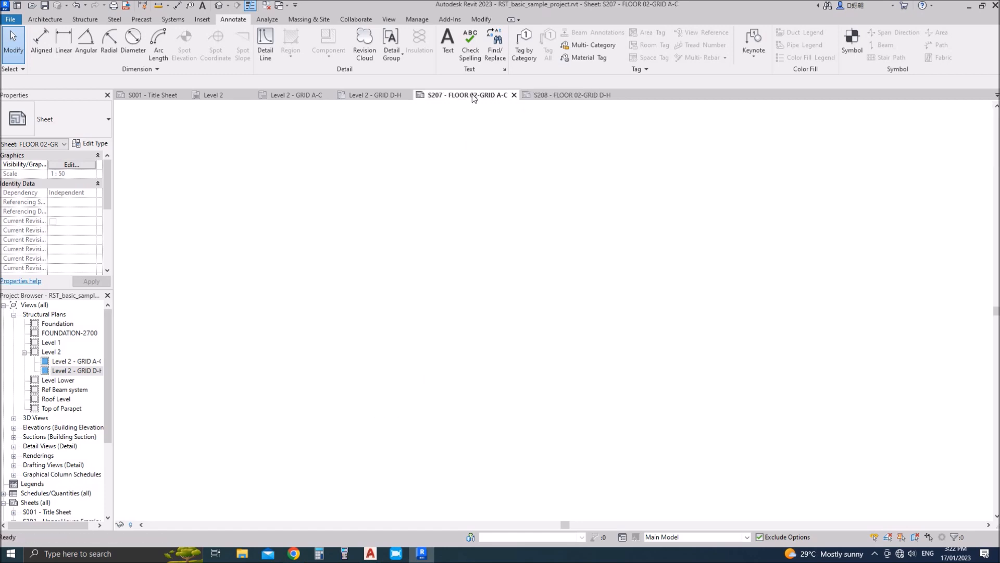